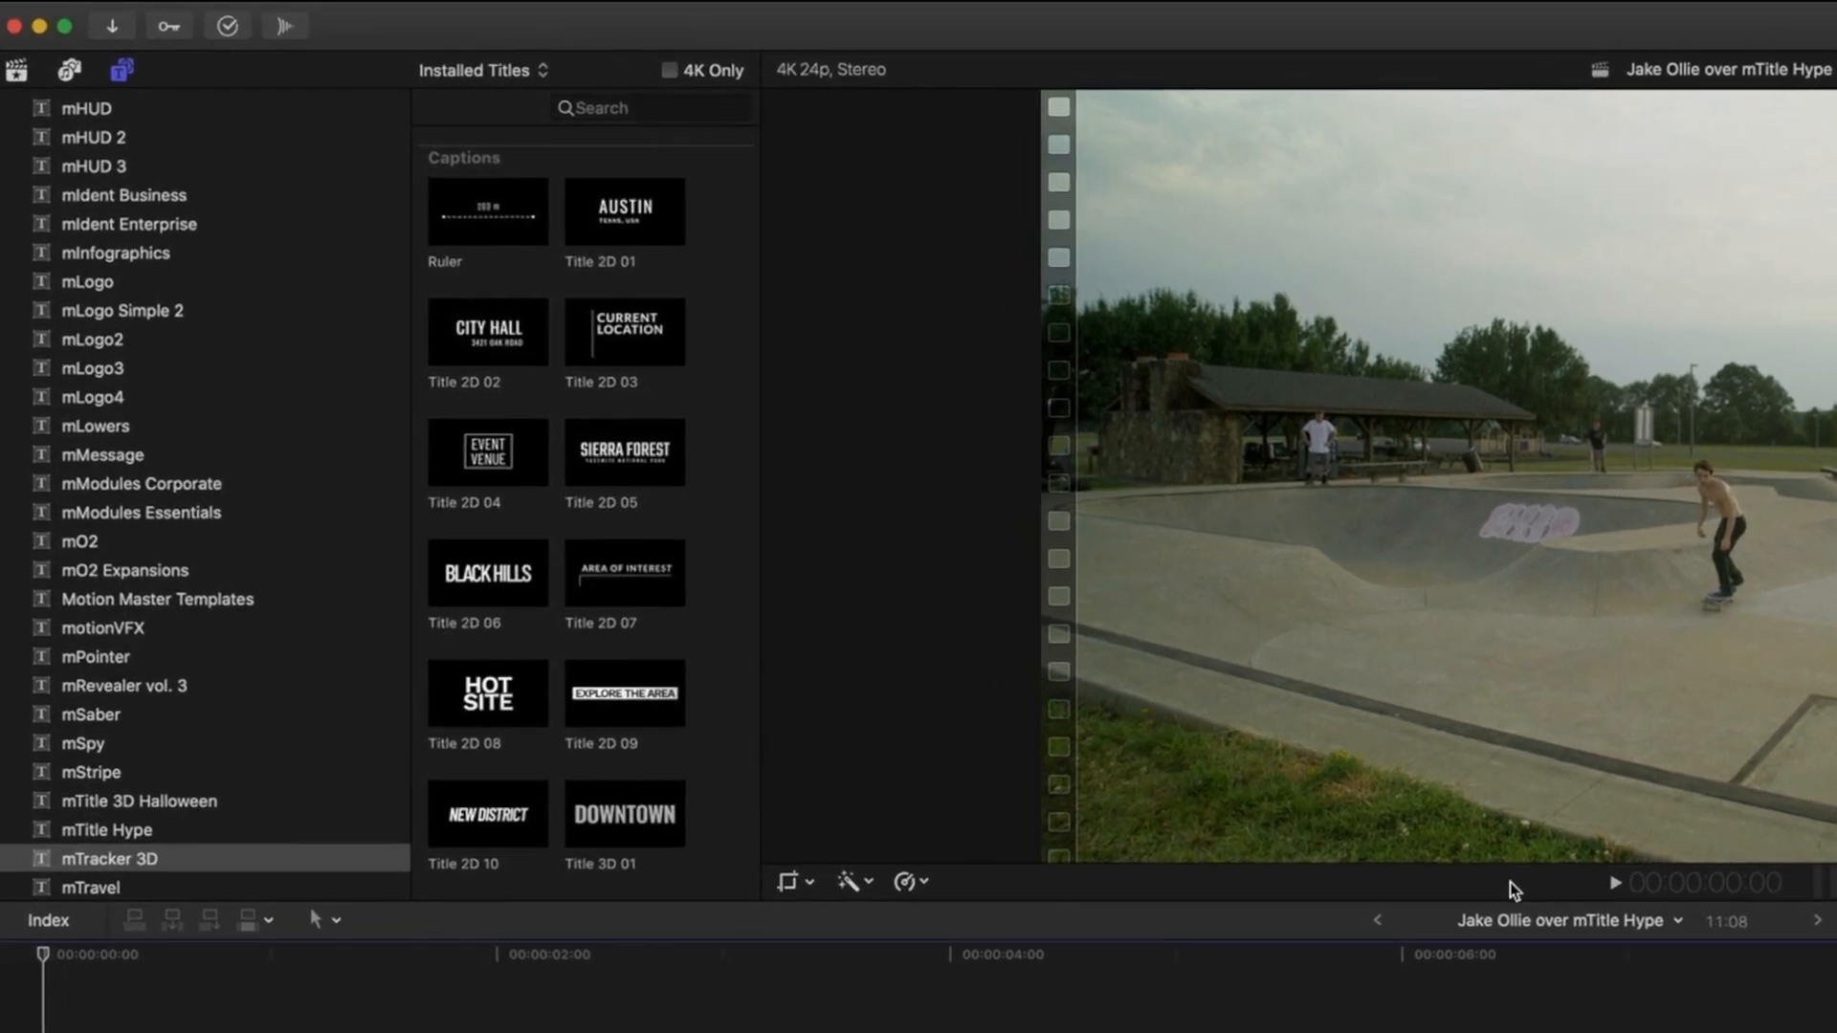
pyautogui.moveTo(129, 834)
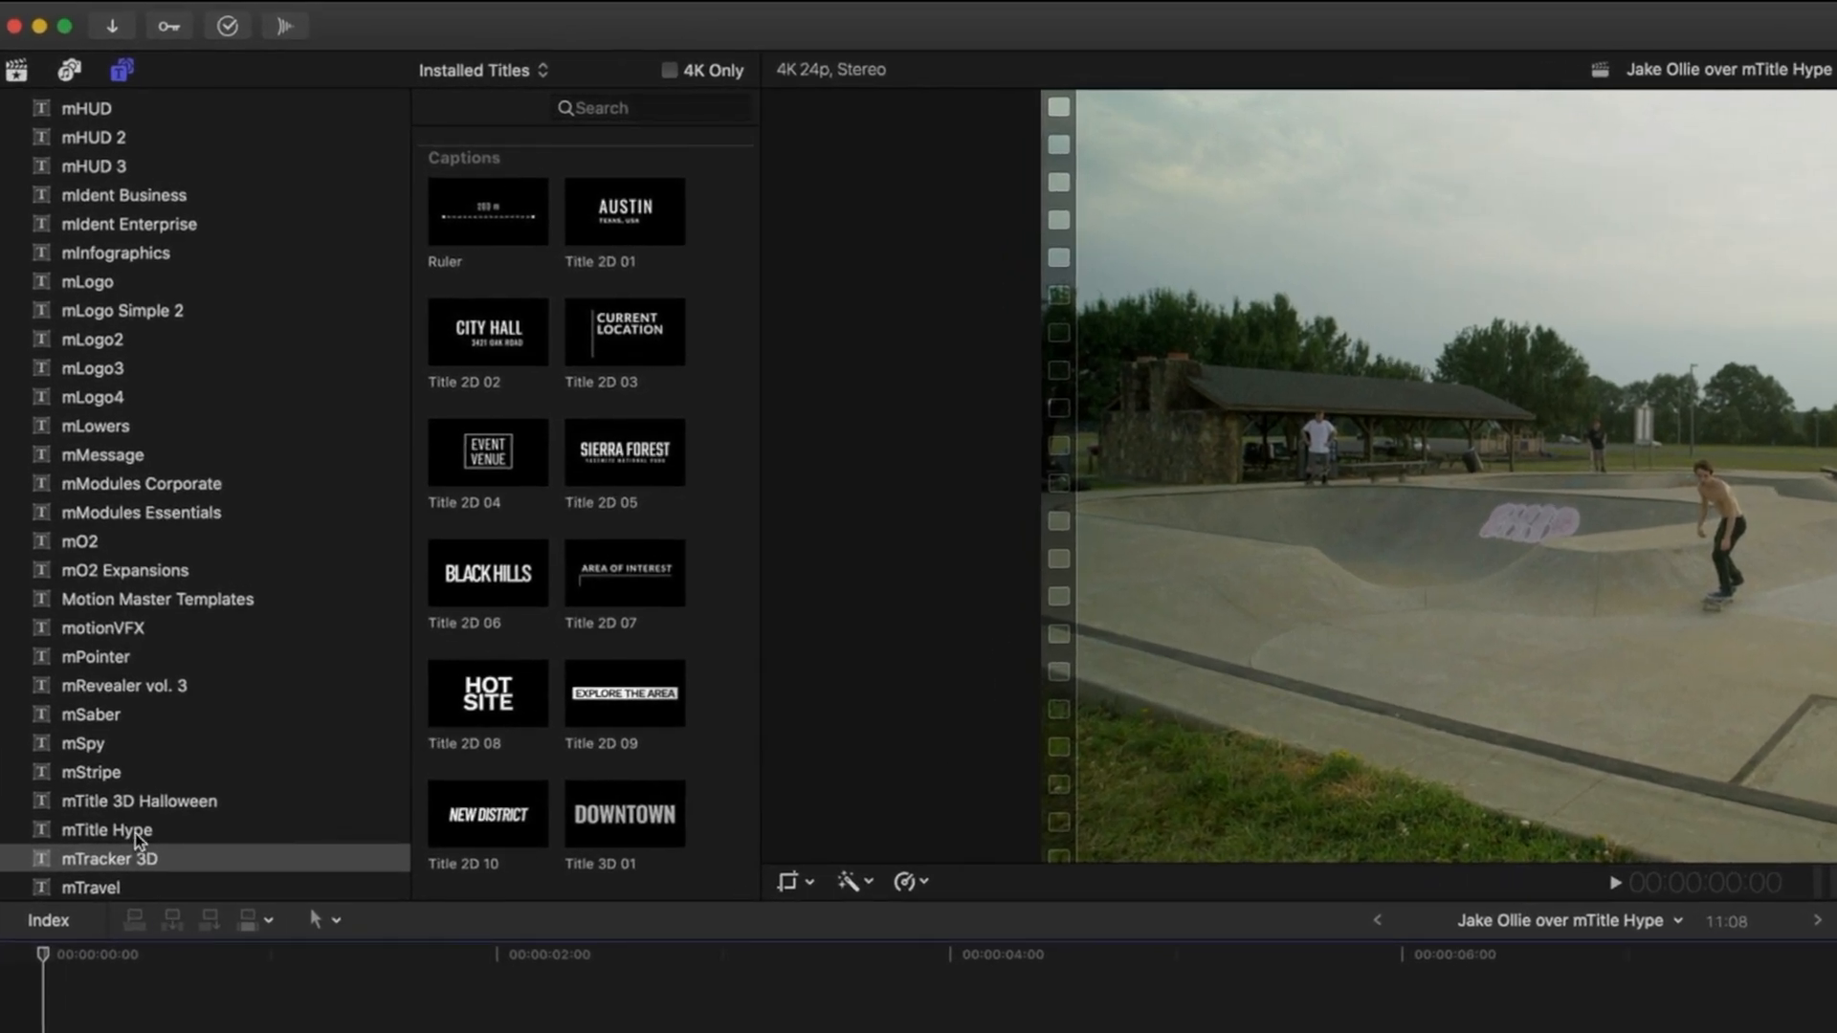
# Browse the mTitle Hype titles, then select the skate-park clip to show its transform settings.
pyautogui.click(105, 831)
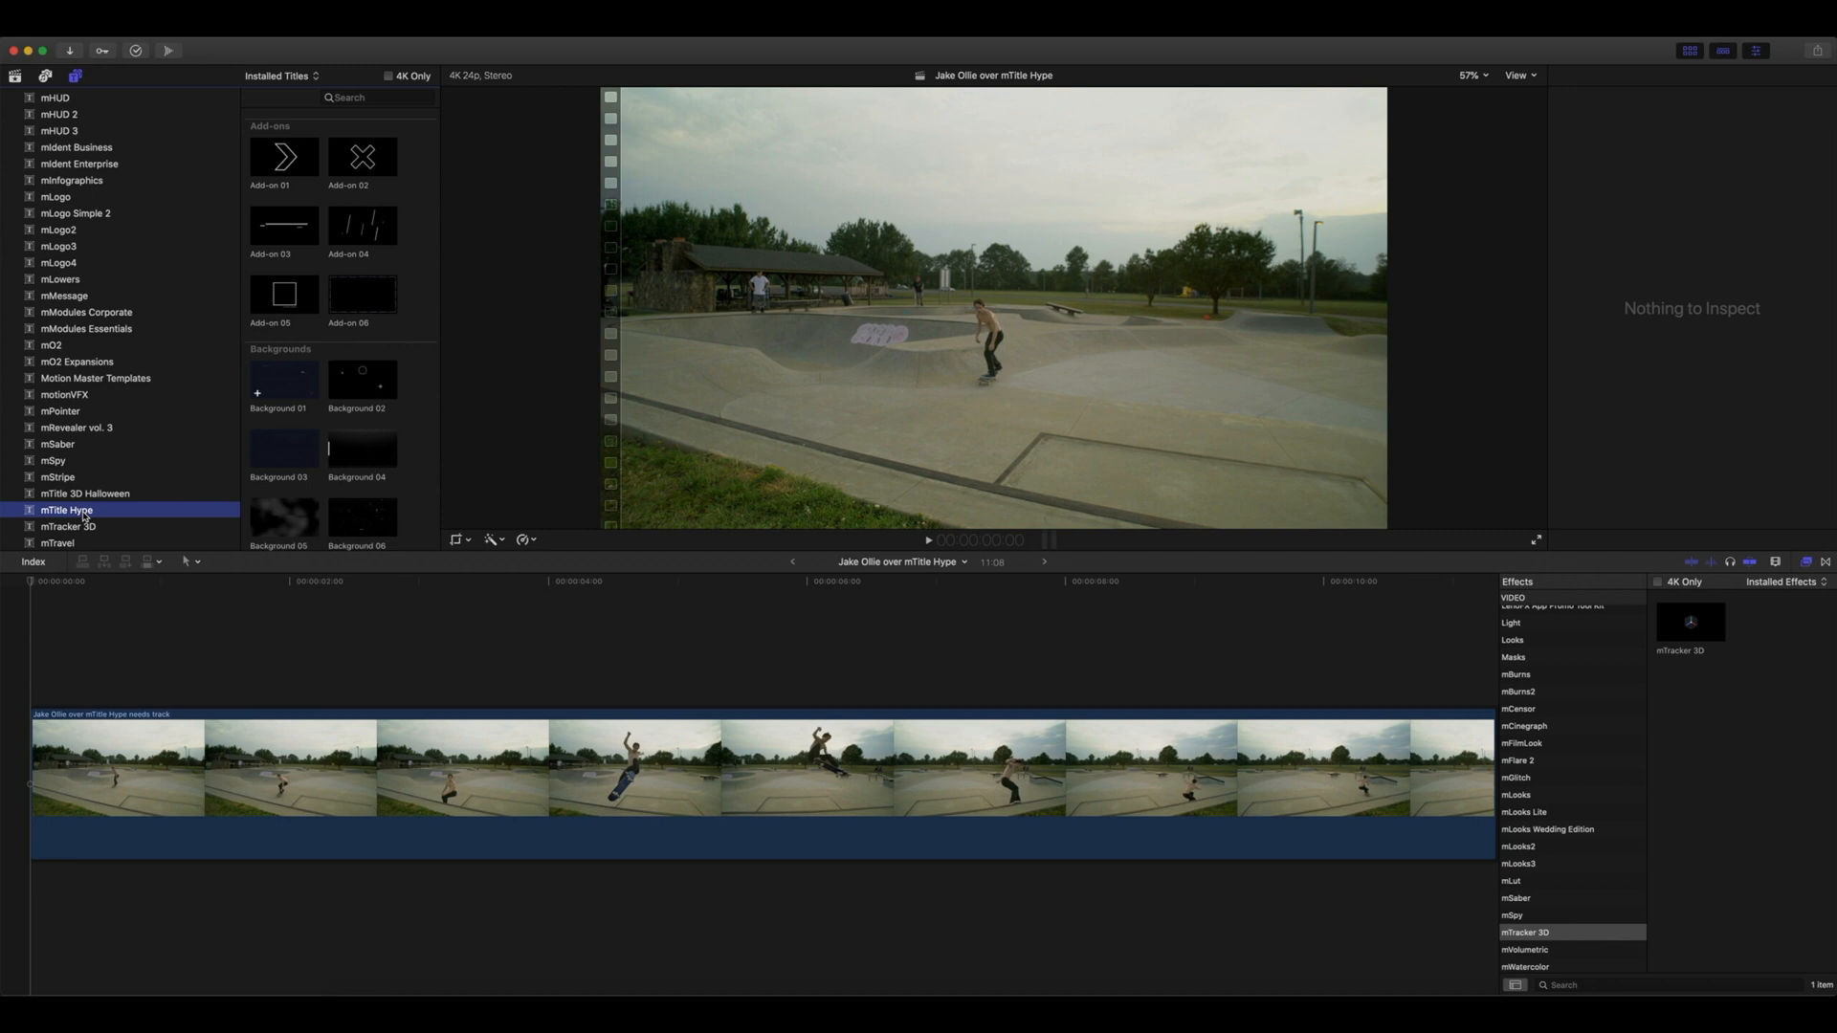
pyautogui.click(72, 526)
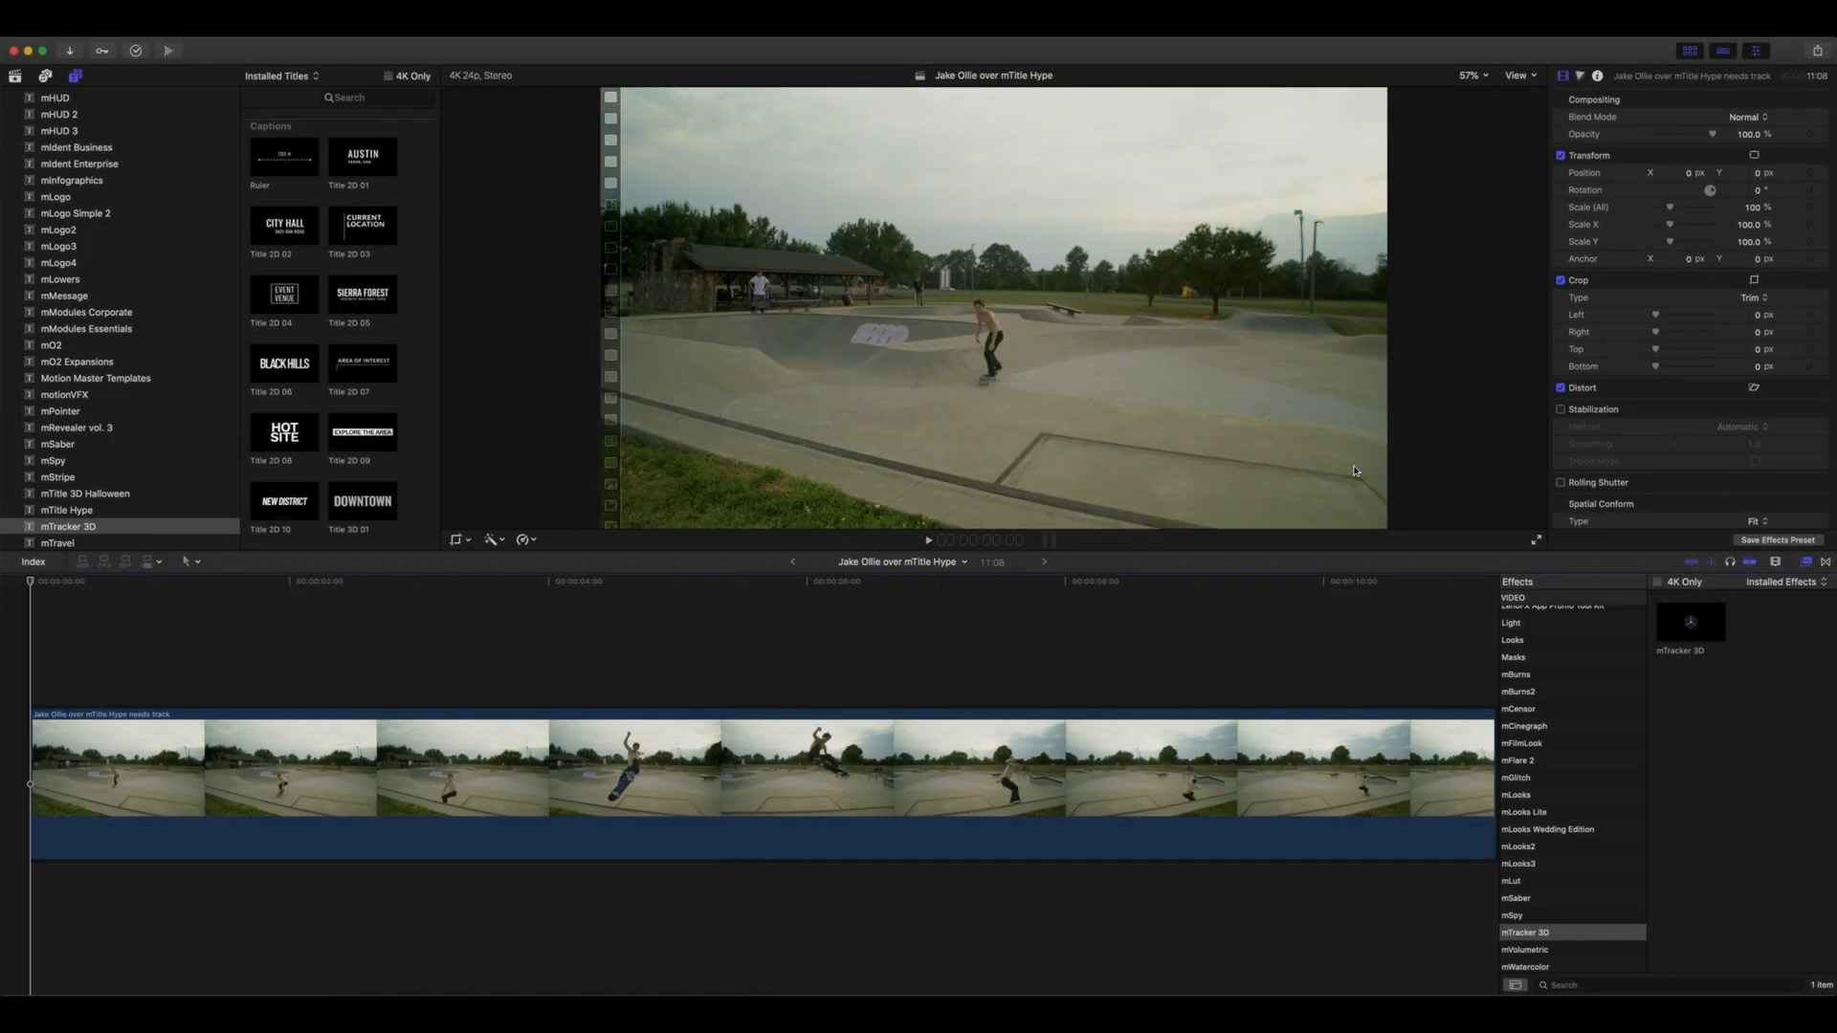
pyautogui.moveTo(1557, 937)
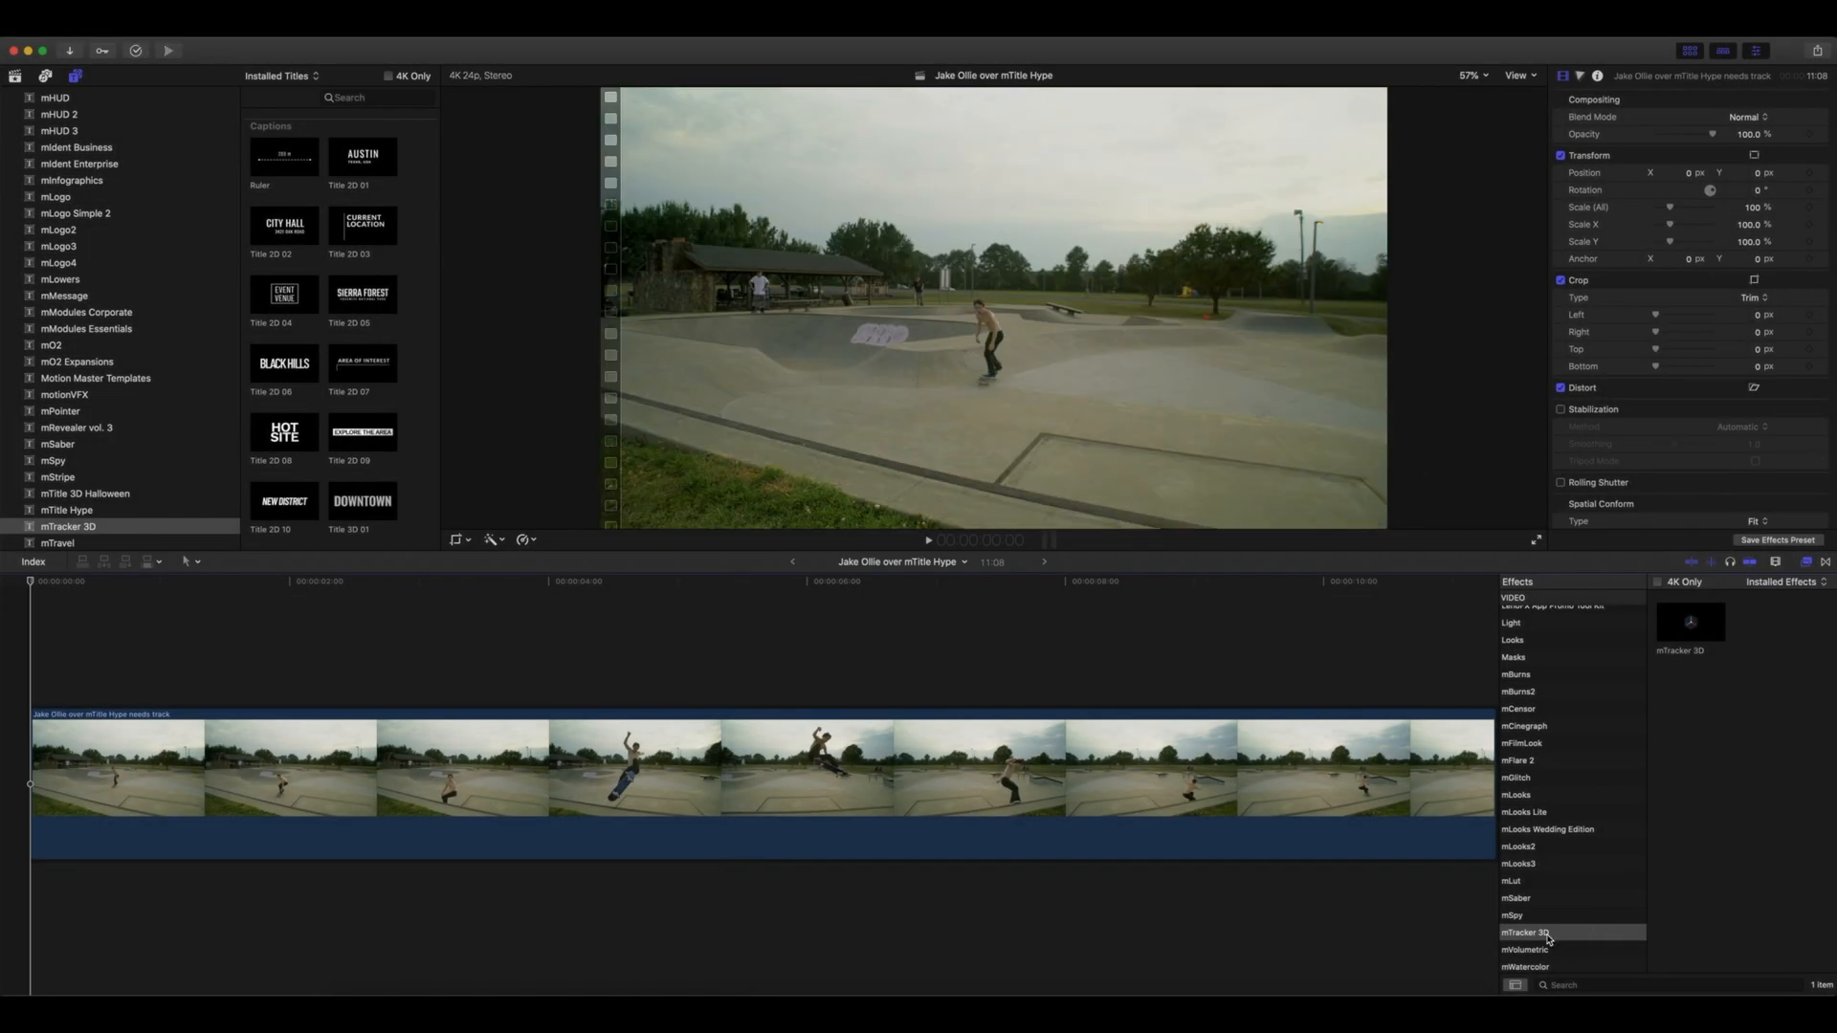
# Apply the mTracker 3D effect to the skate clip and run its camera Track.
pyautogui.click(1533, 933)
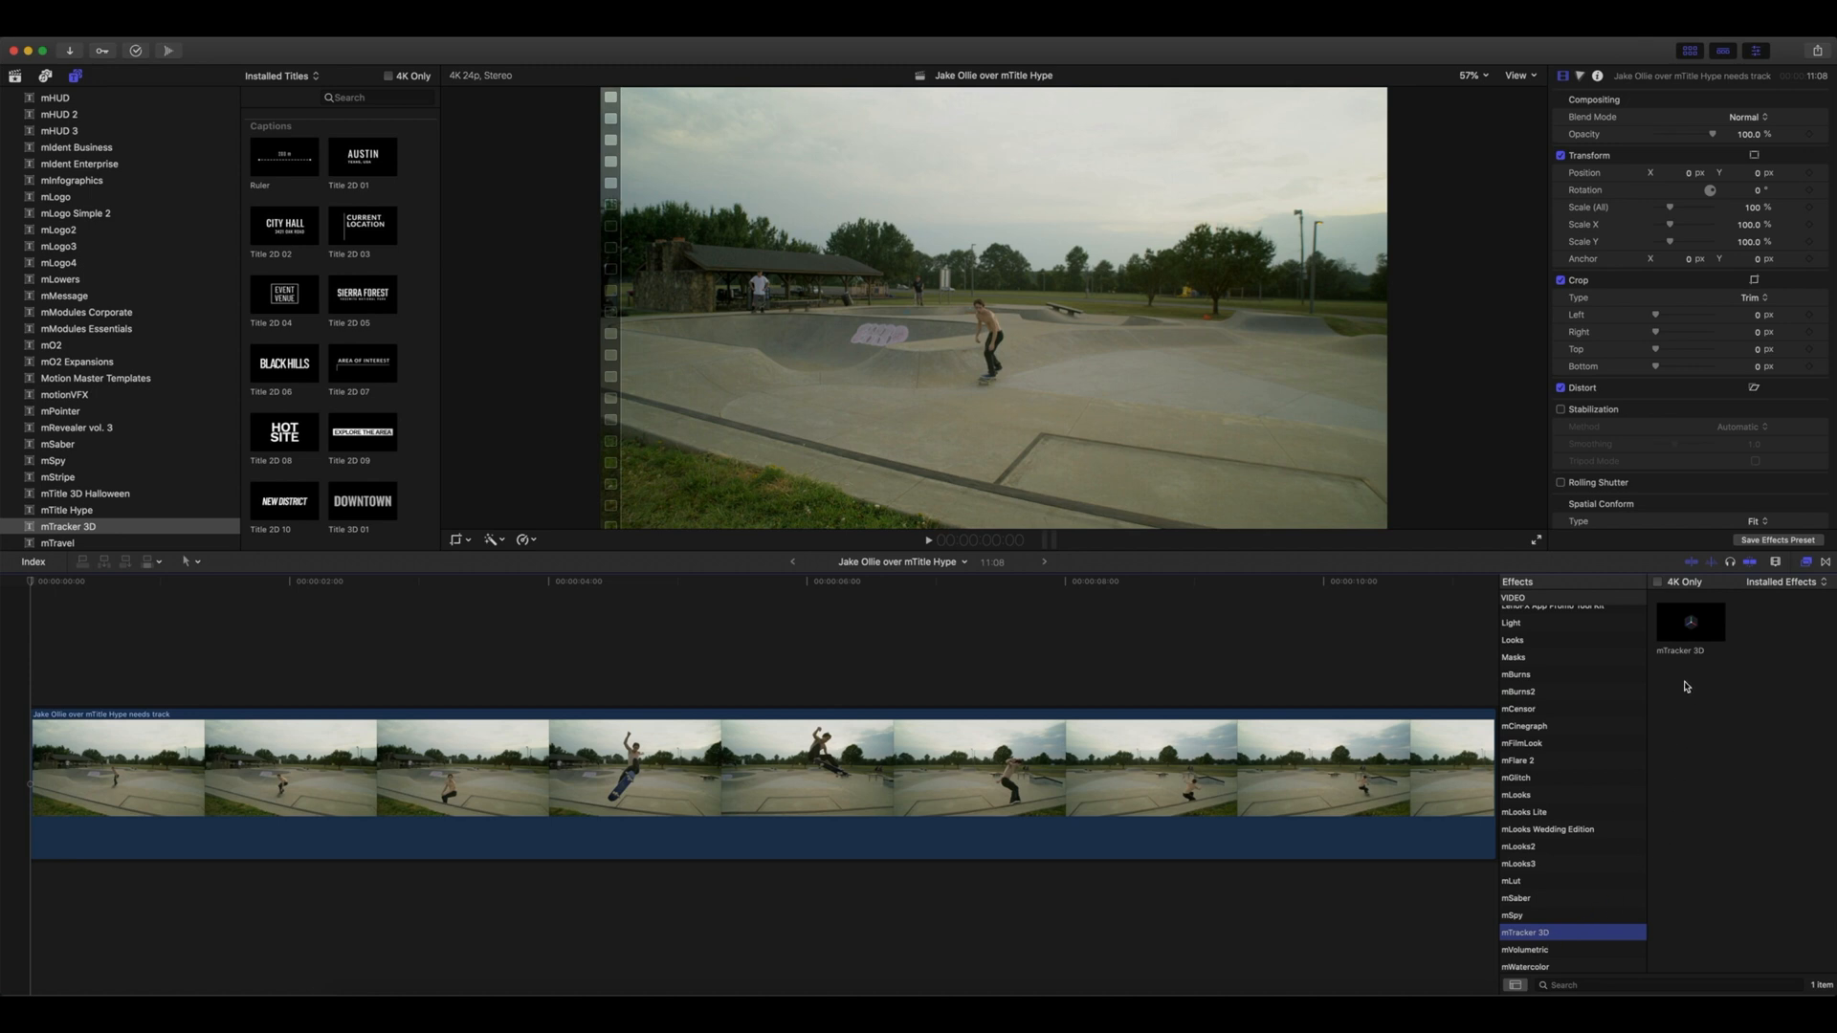
pyautogui.moveTo(1687, 622); pyautogui.dragTo(940, 771)
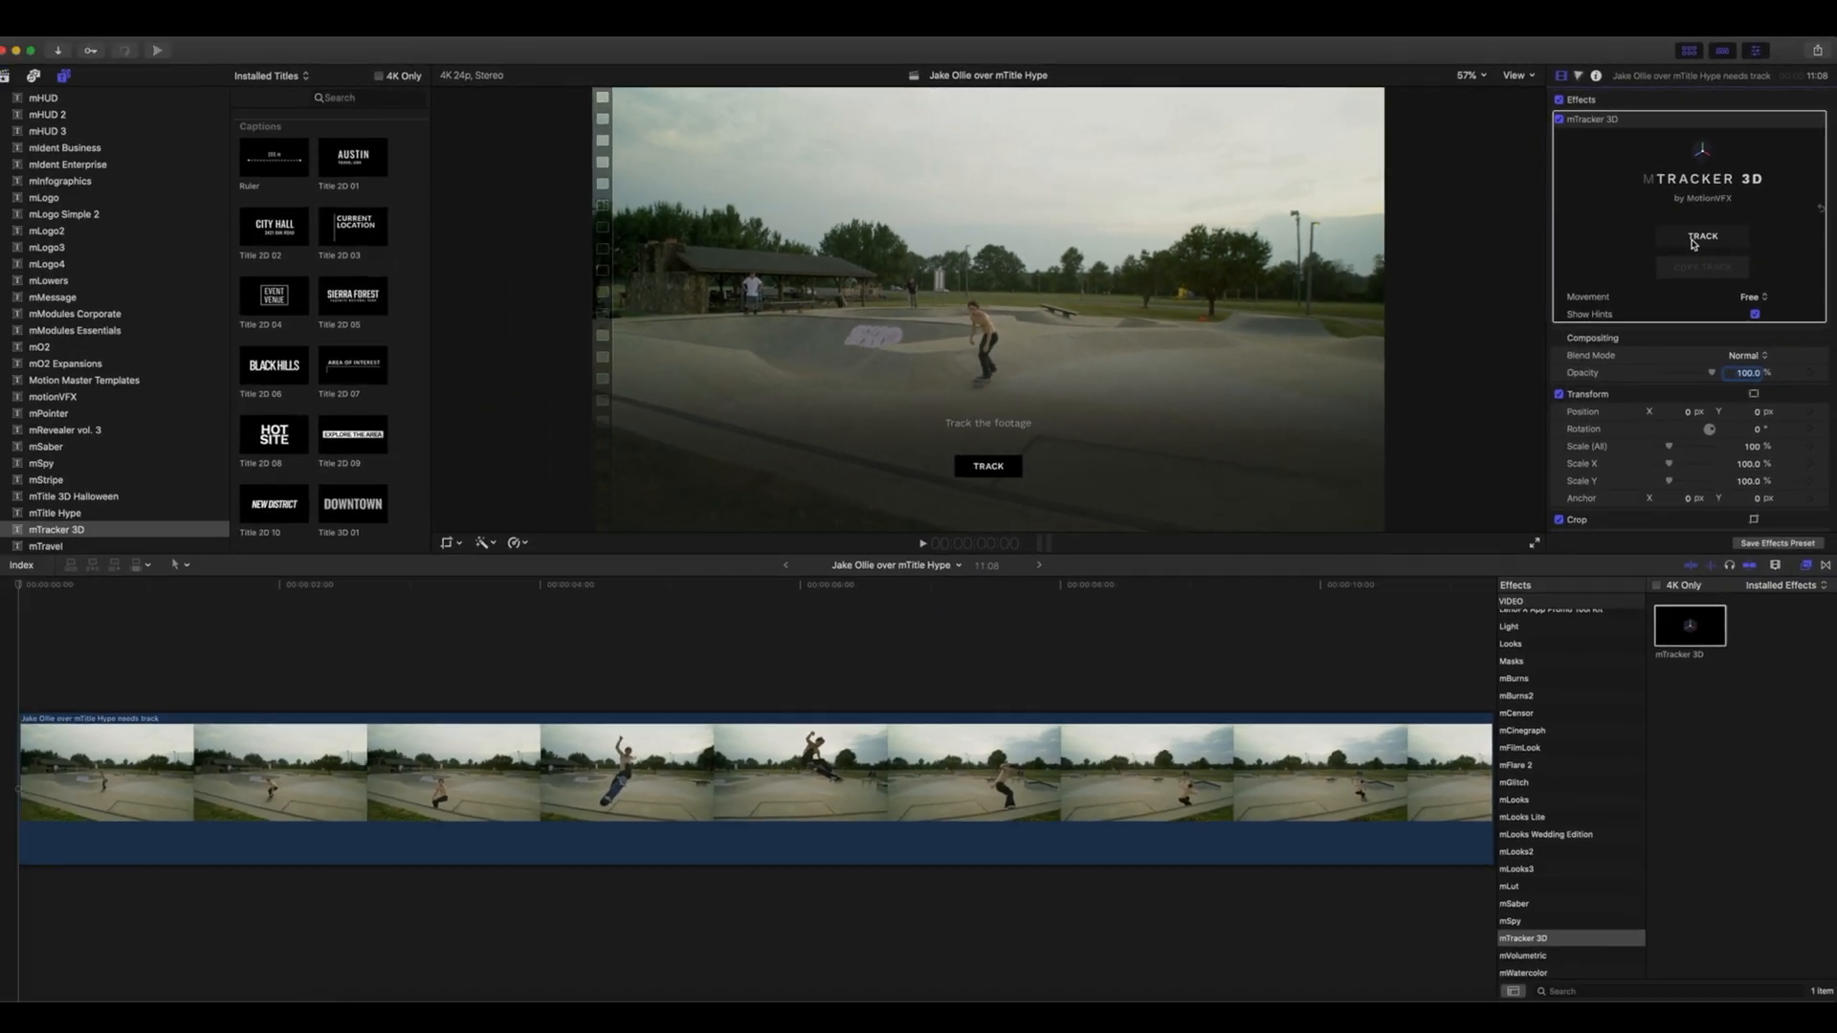
pyautogui.click(1702, 237)
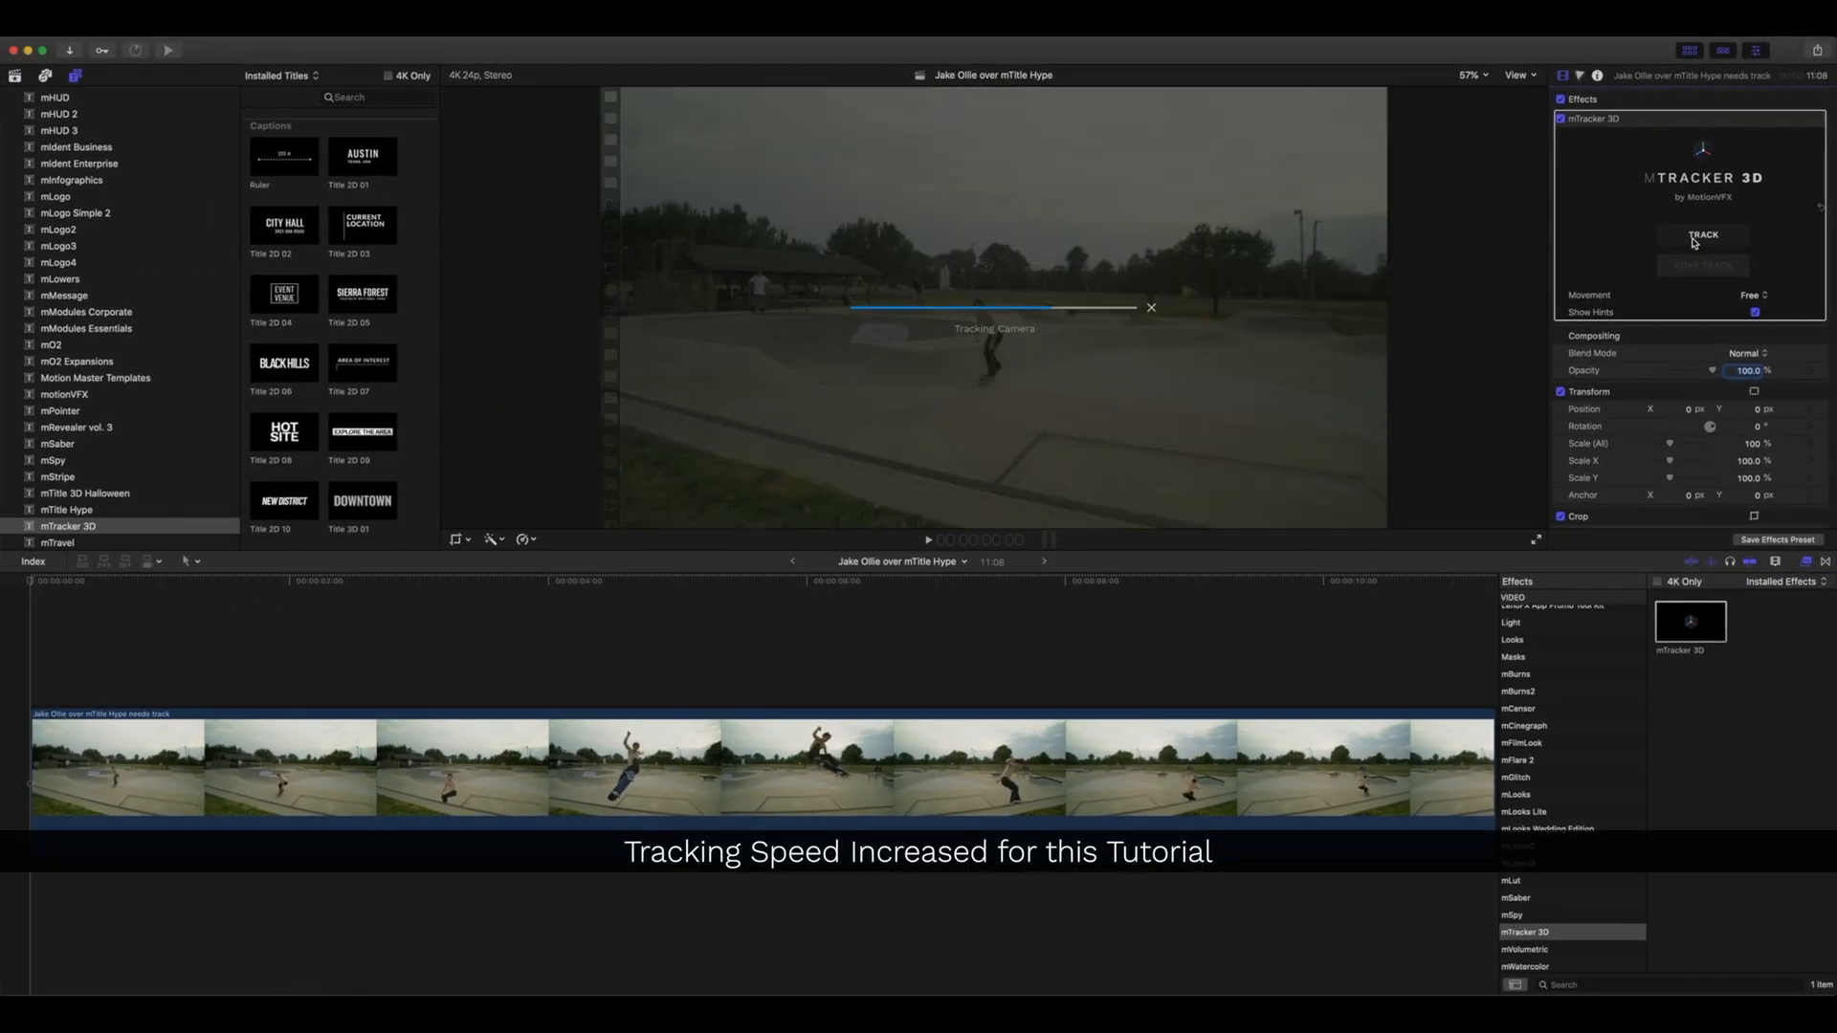
pyautogui.click(1701, 235)
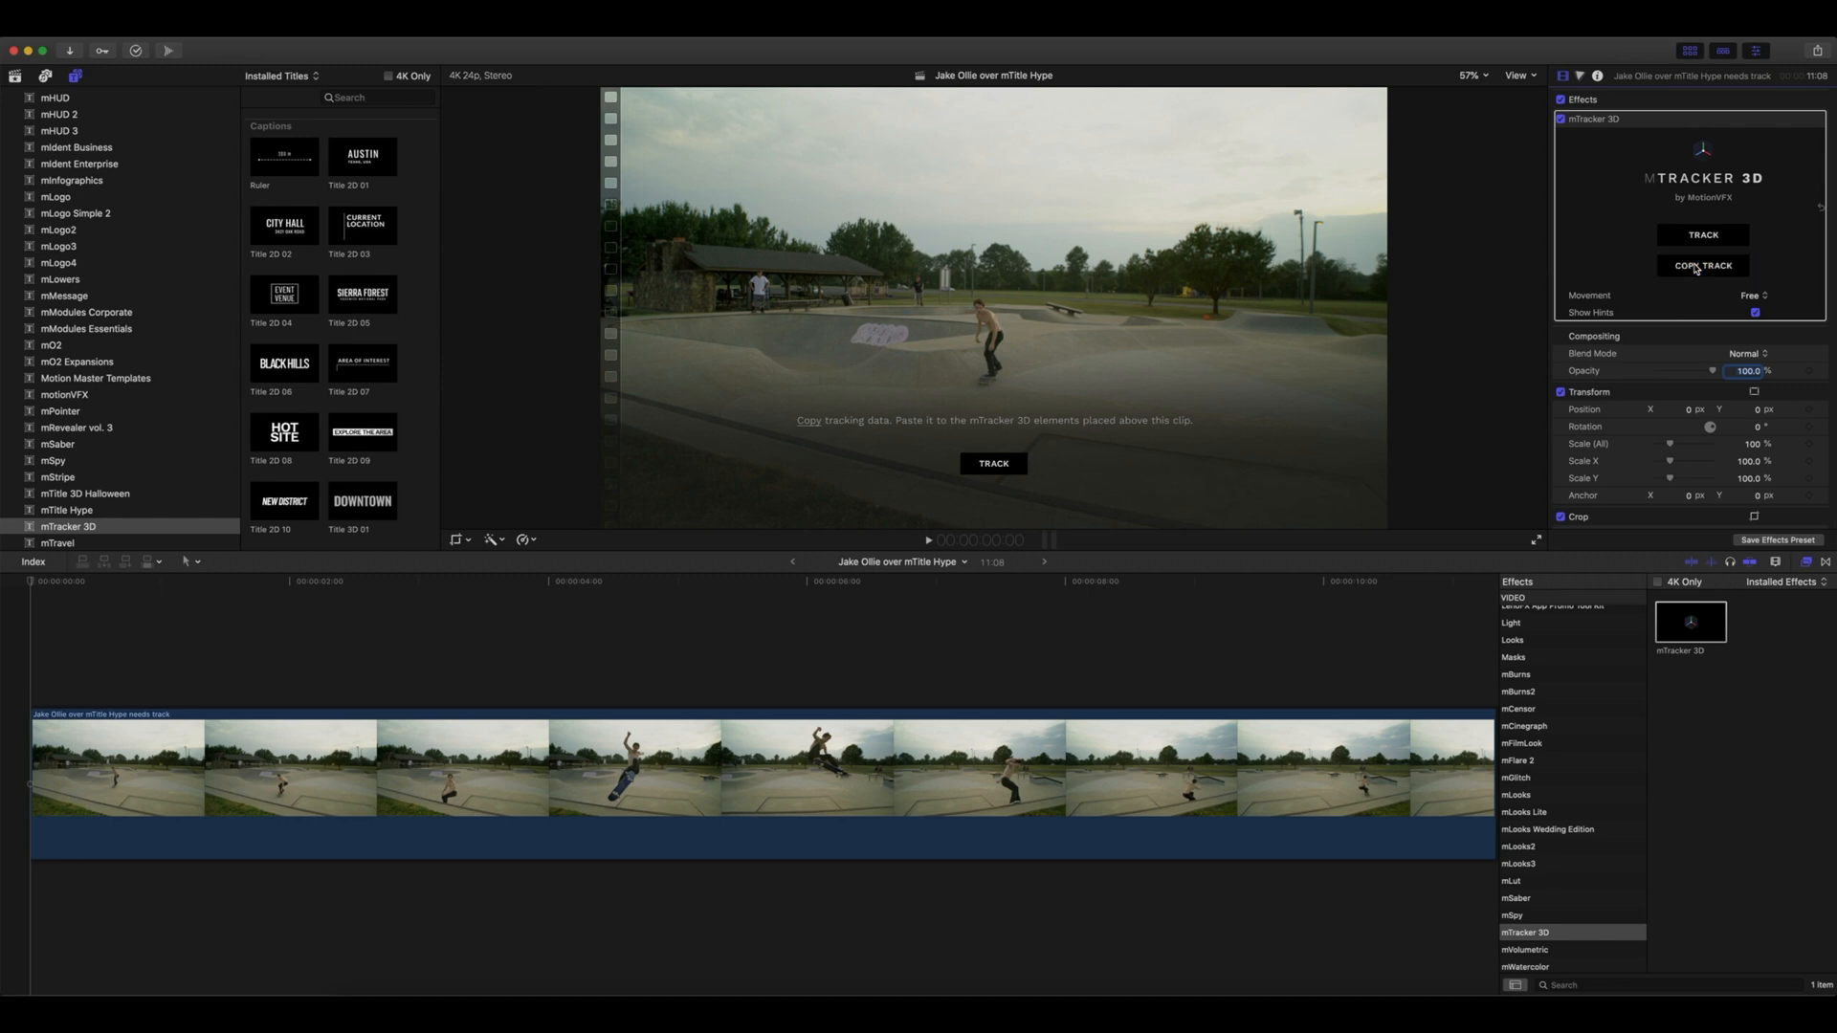
# Copy the mTracker 3D track data and scroll the titles browser to Drop Zones.
pyautogui.click(1702, 265)
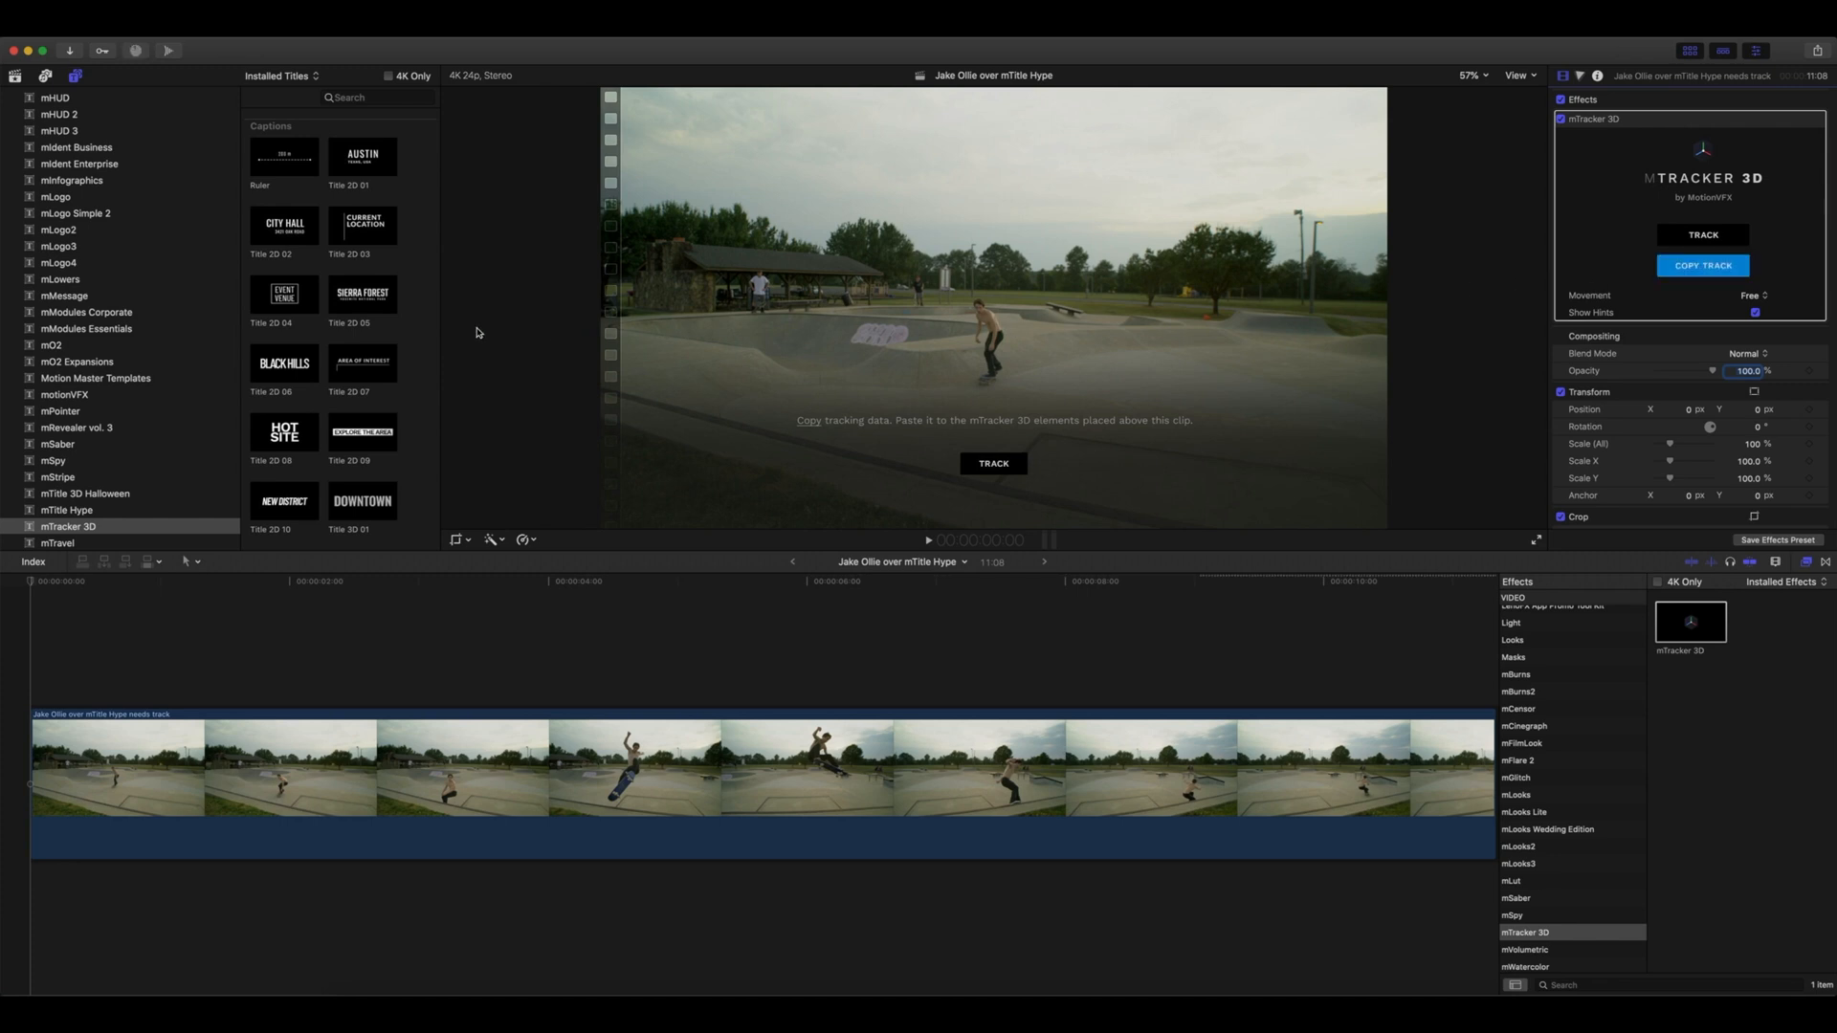
pyautogui.scroll(-3)
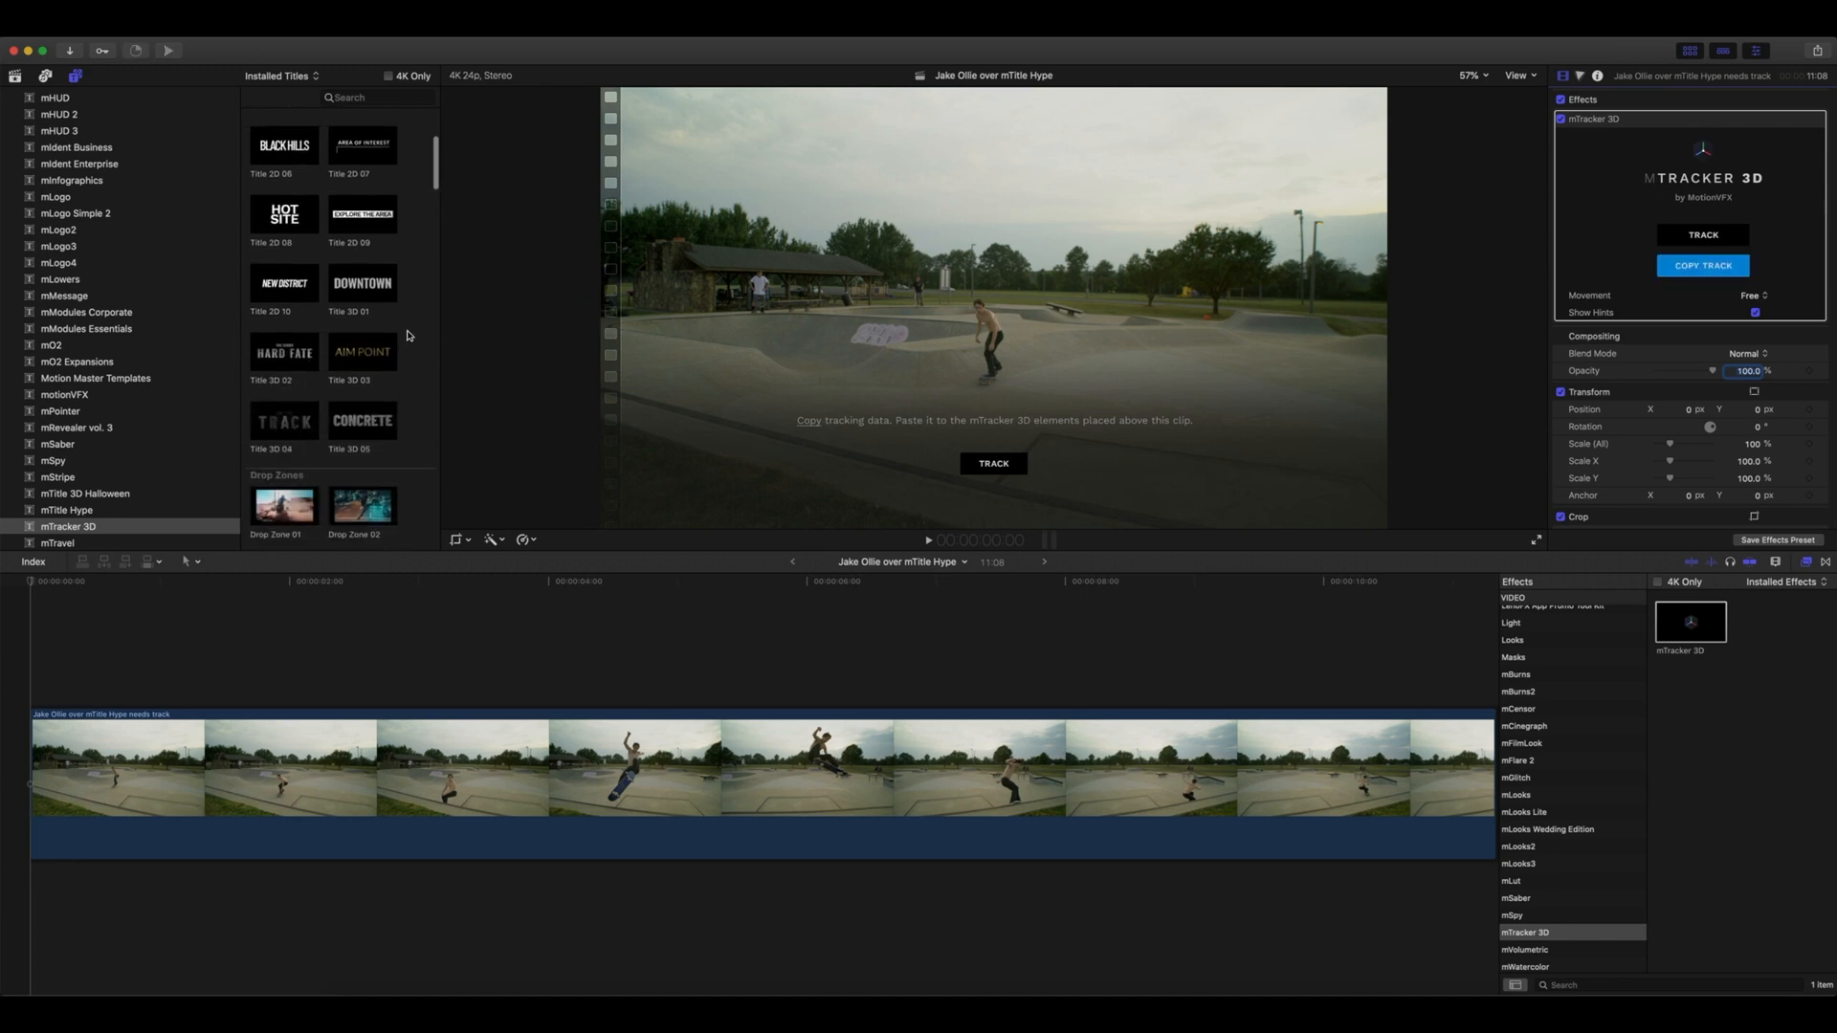
pyautogui.scroll(-3)
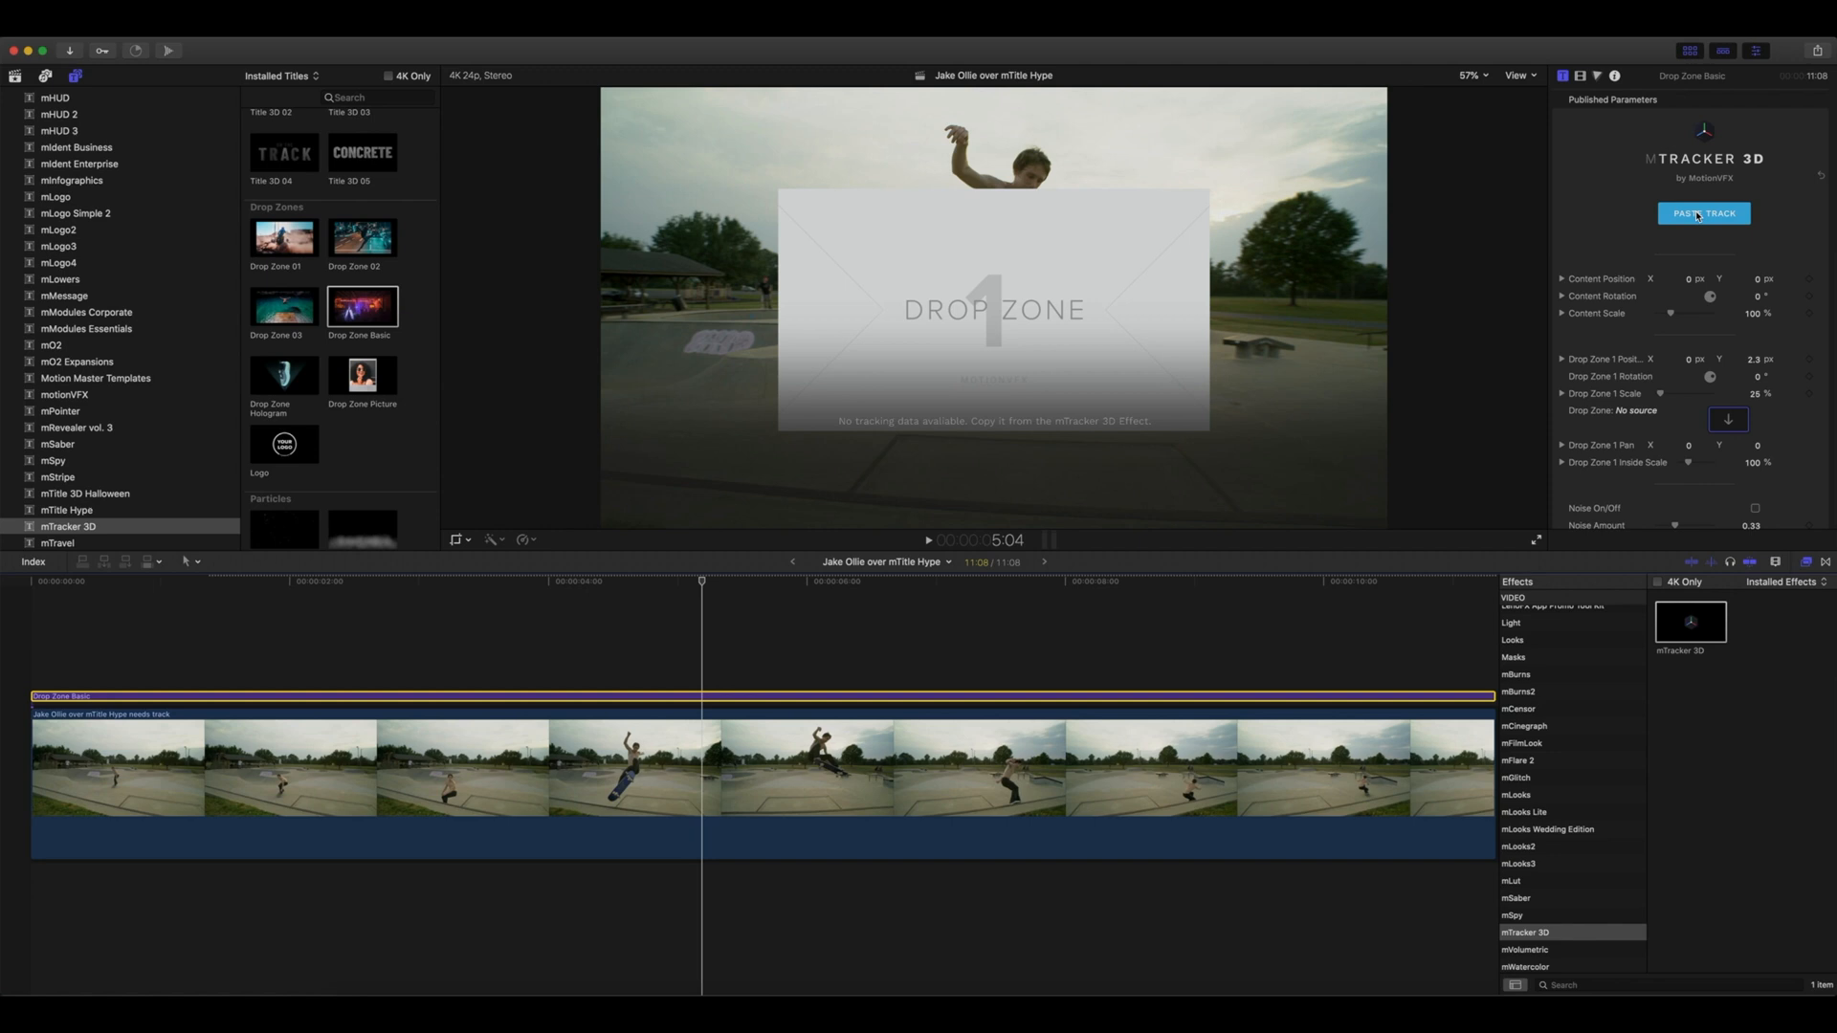
# Paste the track into the Drop Zone Basic title and confirm the saved tracking.
pyautogui.click(1704, 213)
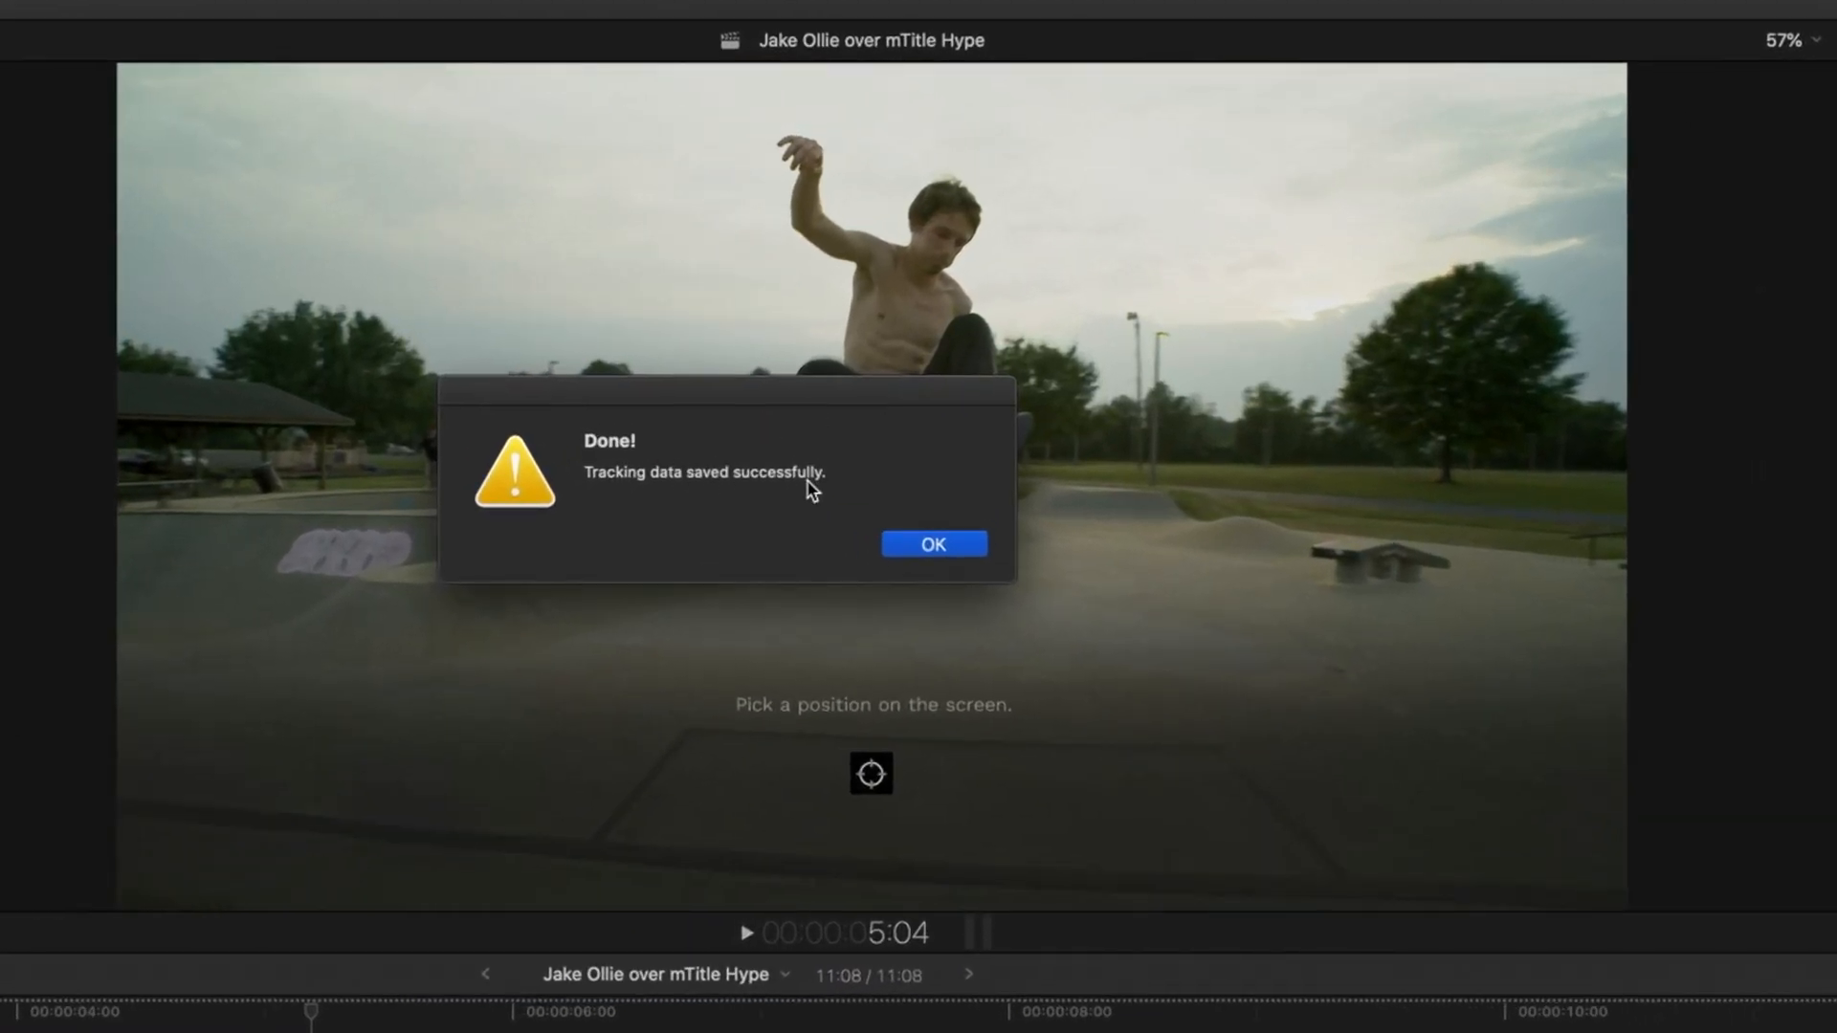
pyautogui.click(933, 542)
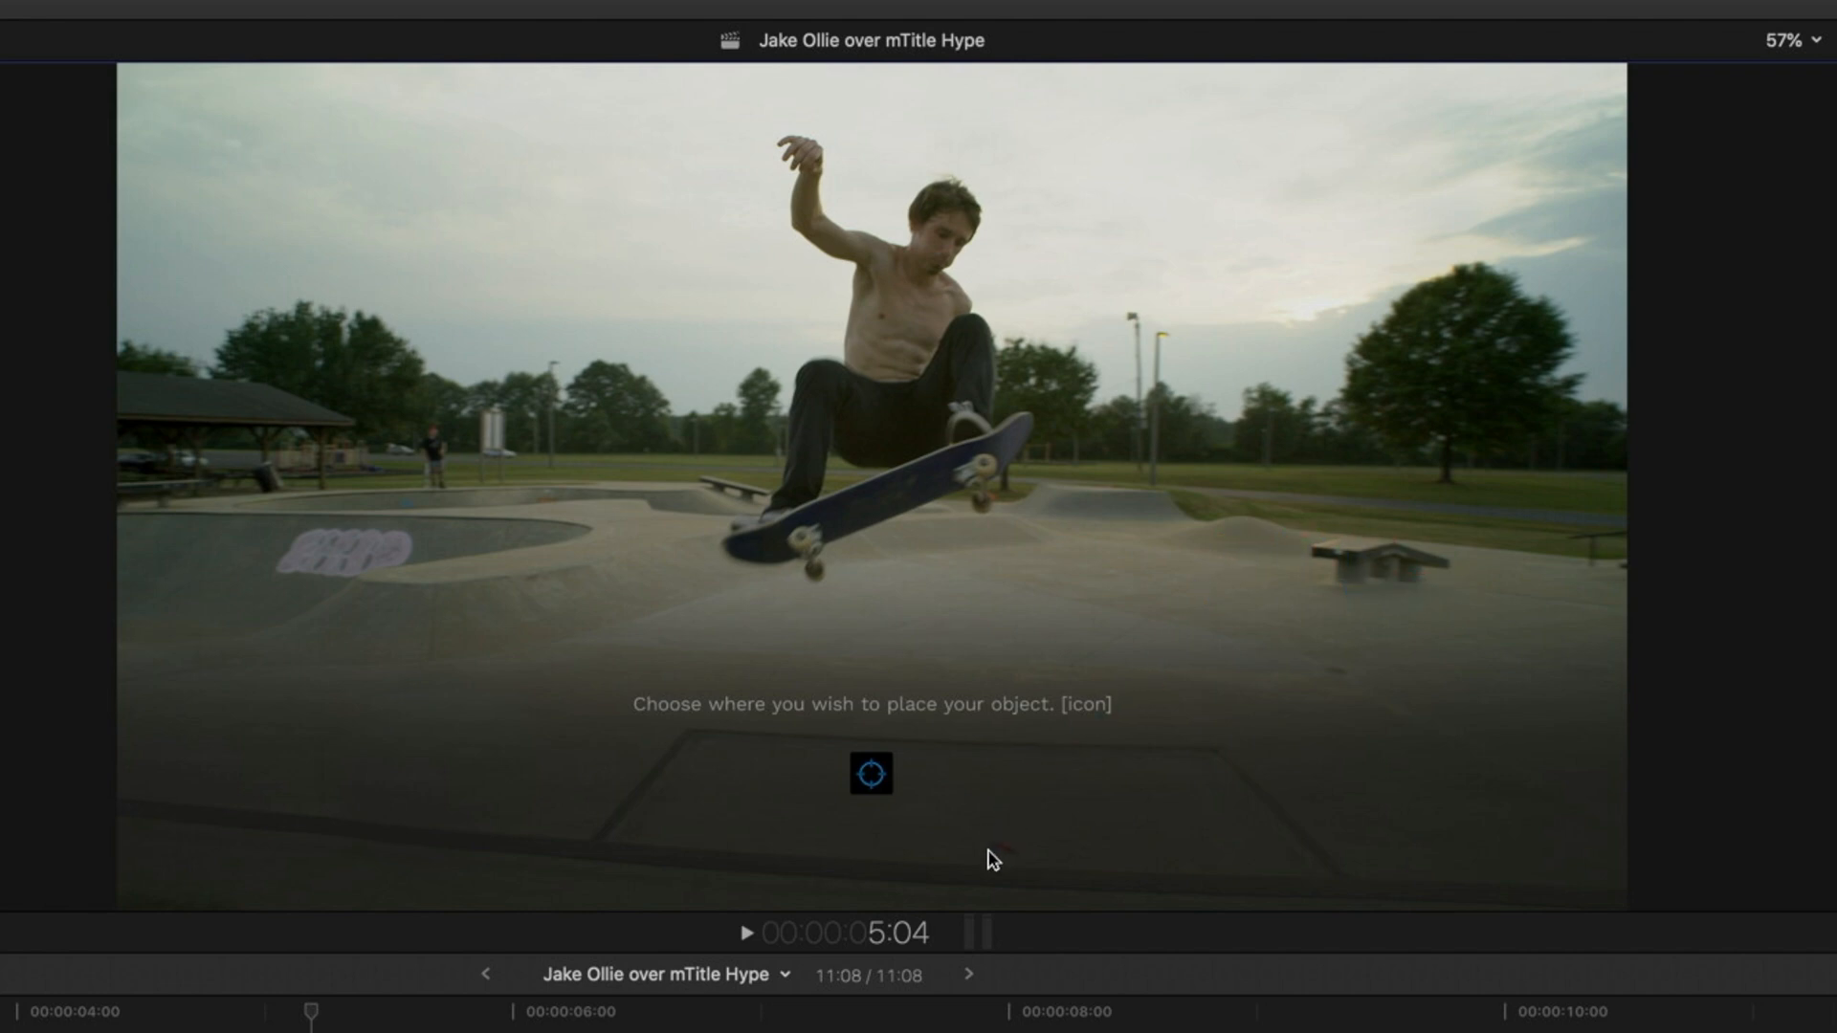
pyautogui.moveTo(968, 901)
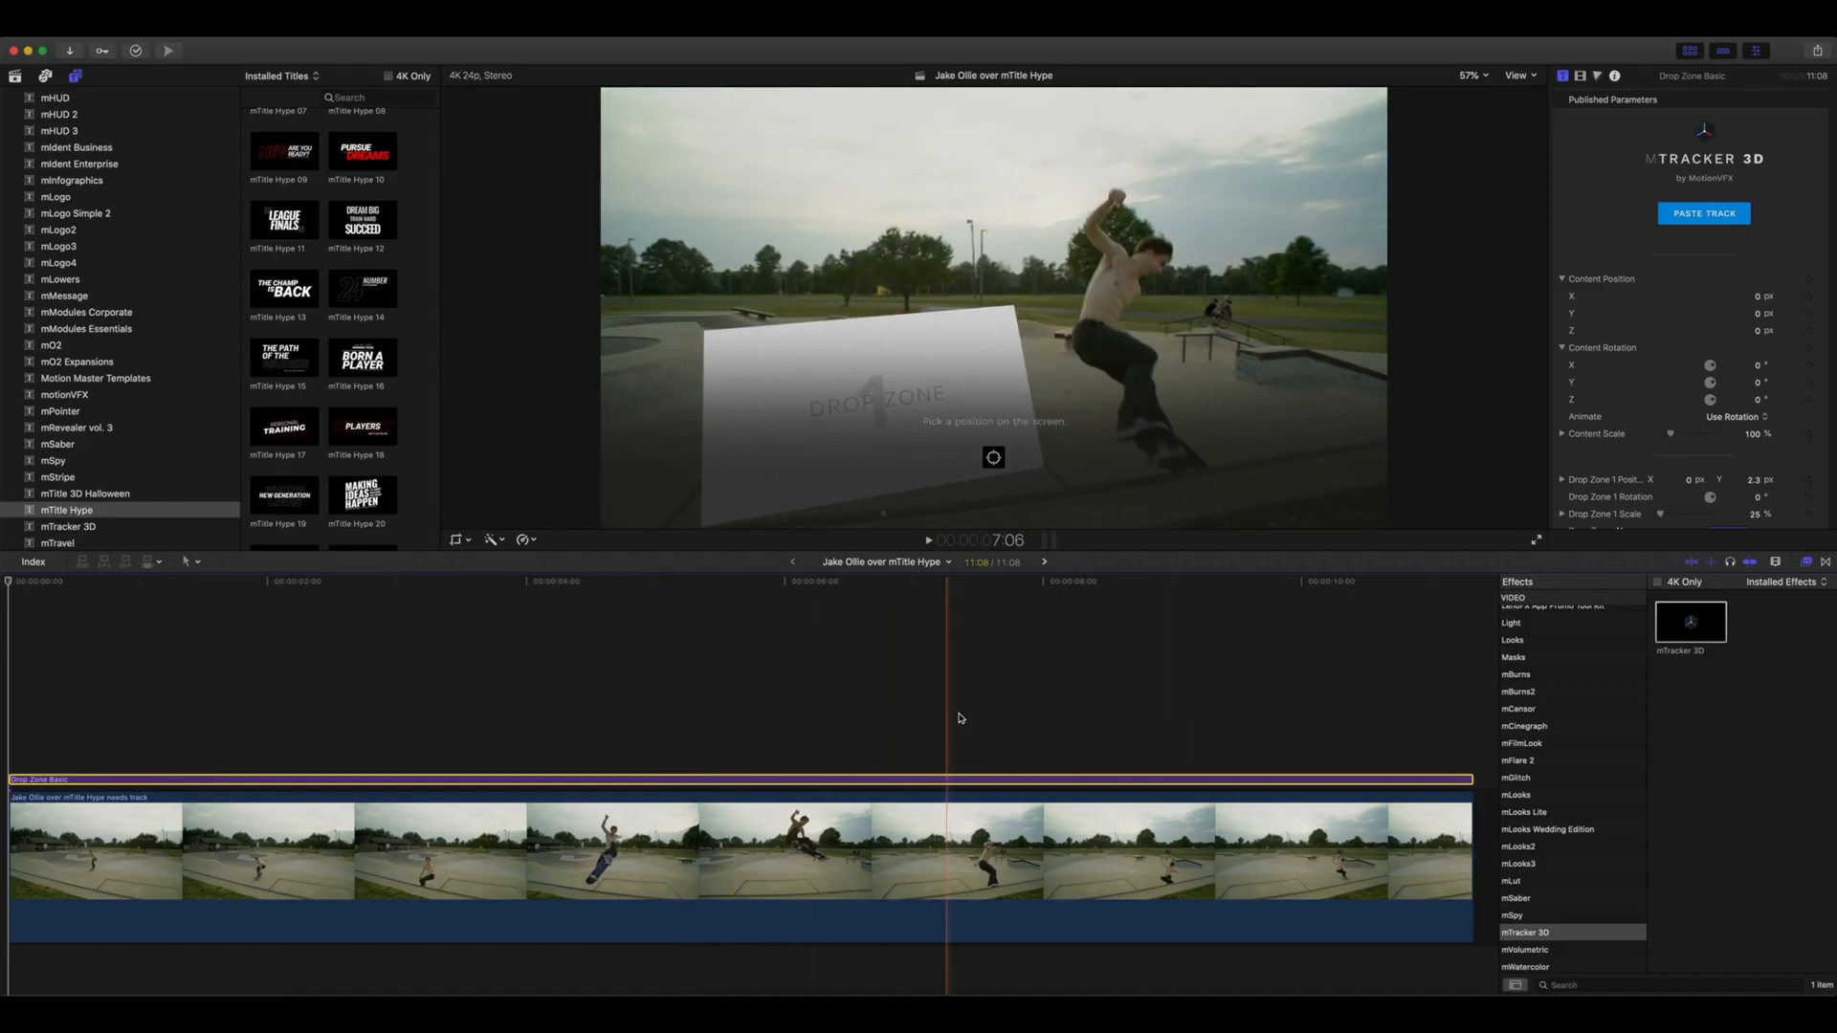
# Add the mTitle Hype 19 NEW GENERATION title, stretched across the whole skate clip.
pyautogui.click(1199, 719)
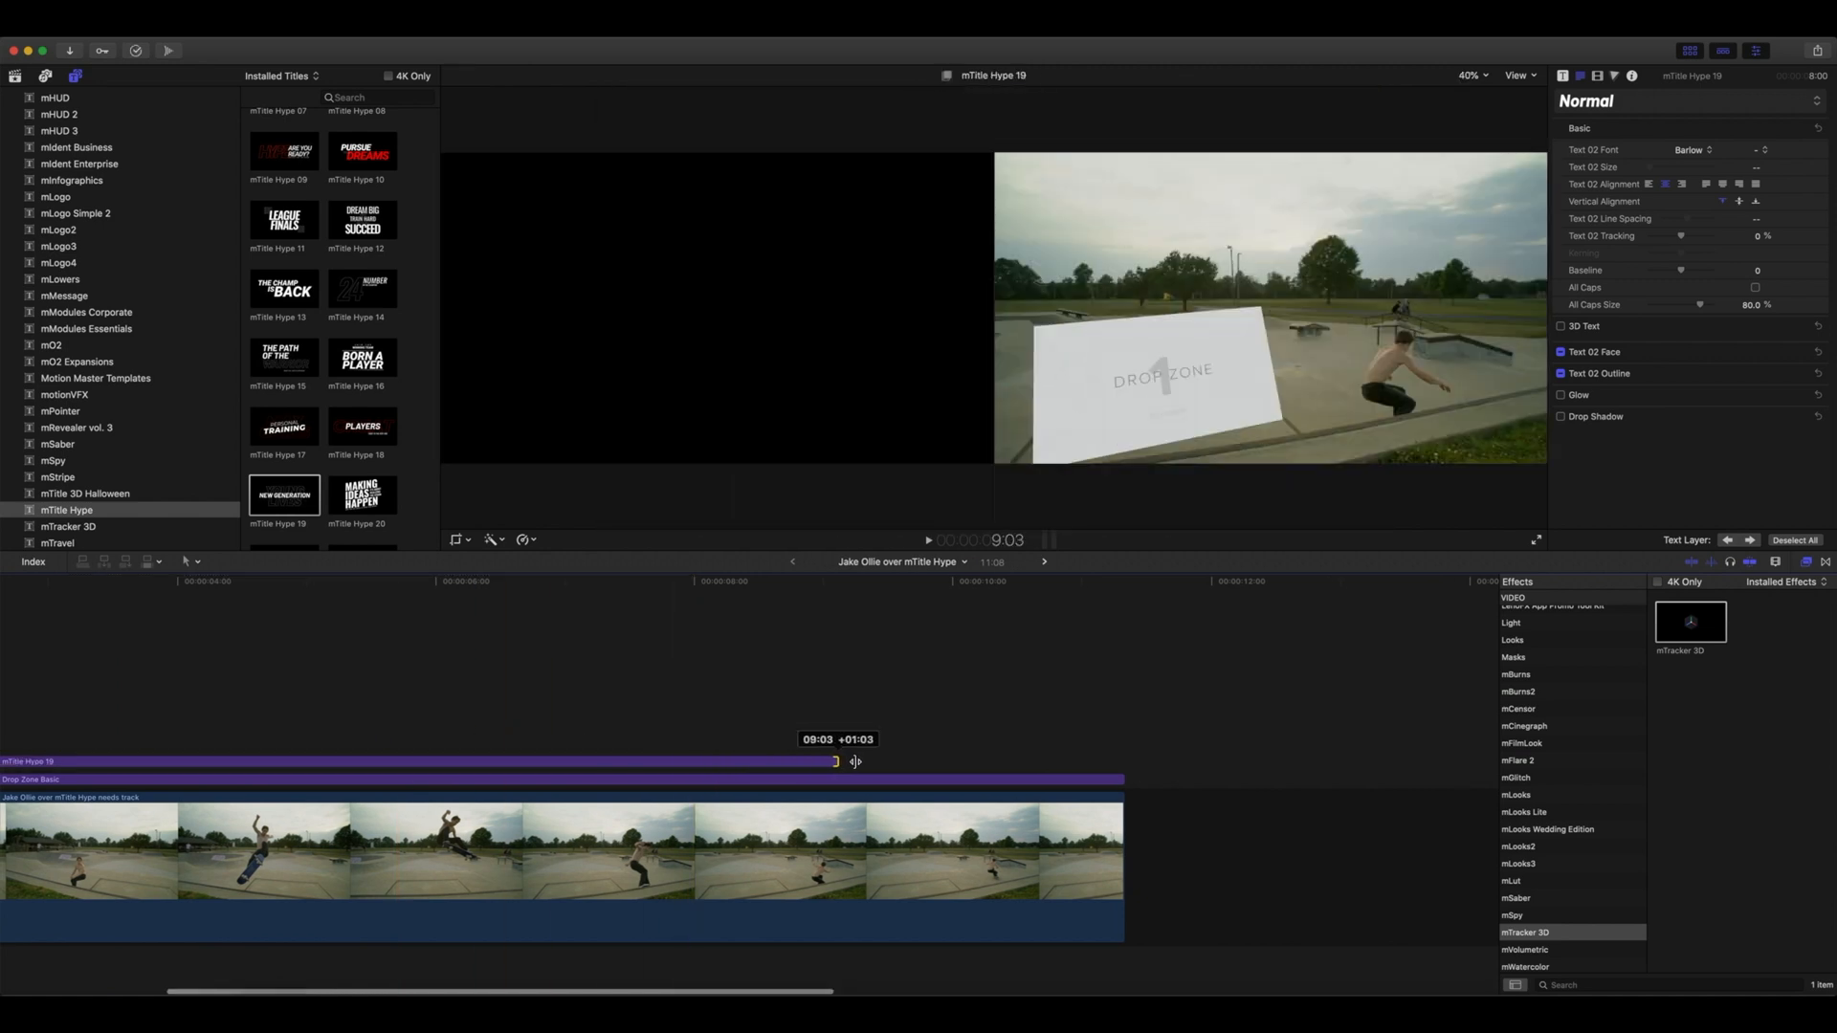
pyautogui.moveTo(835, 762); pyautogui.dragTo(1117, 762)
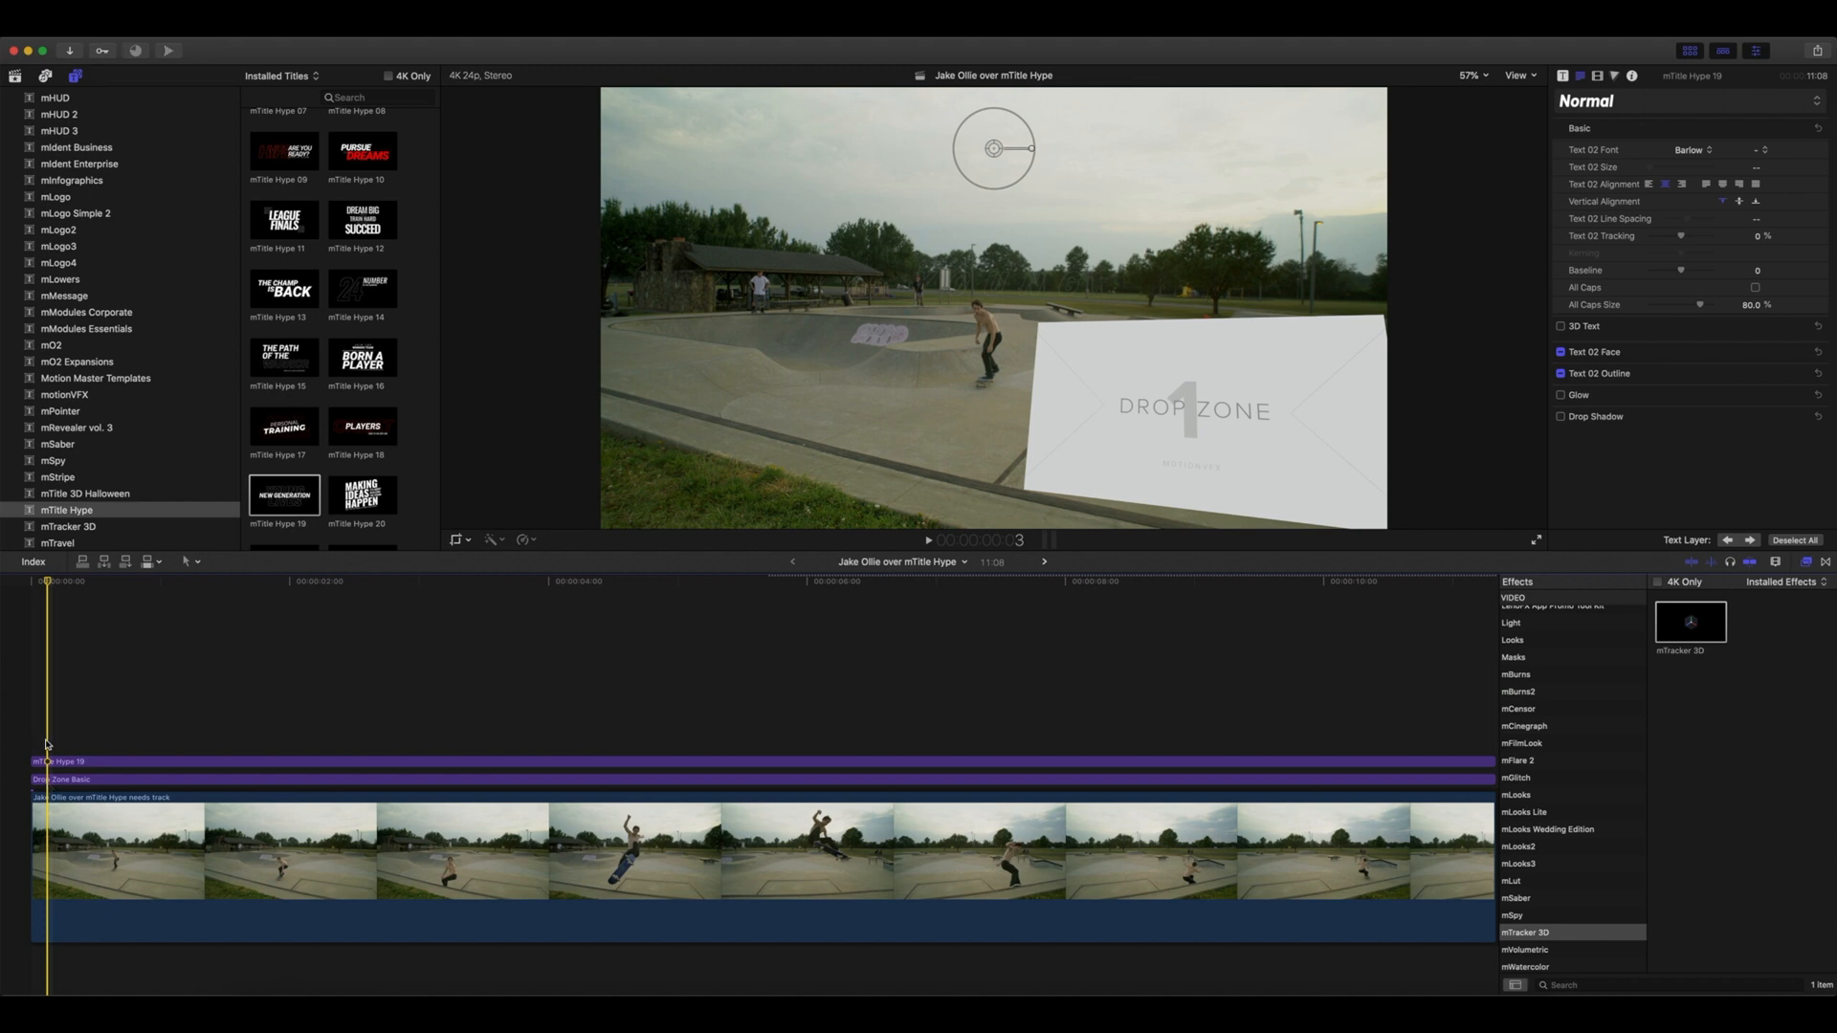
pyautogui.click(83, 745)
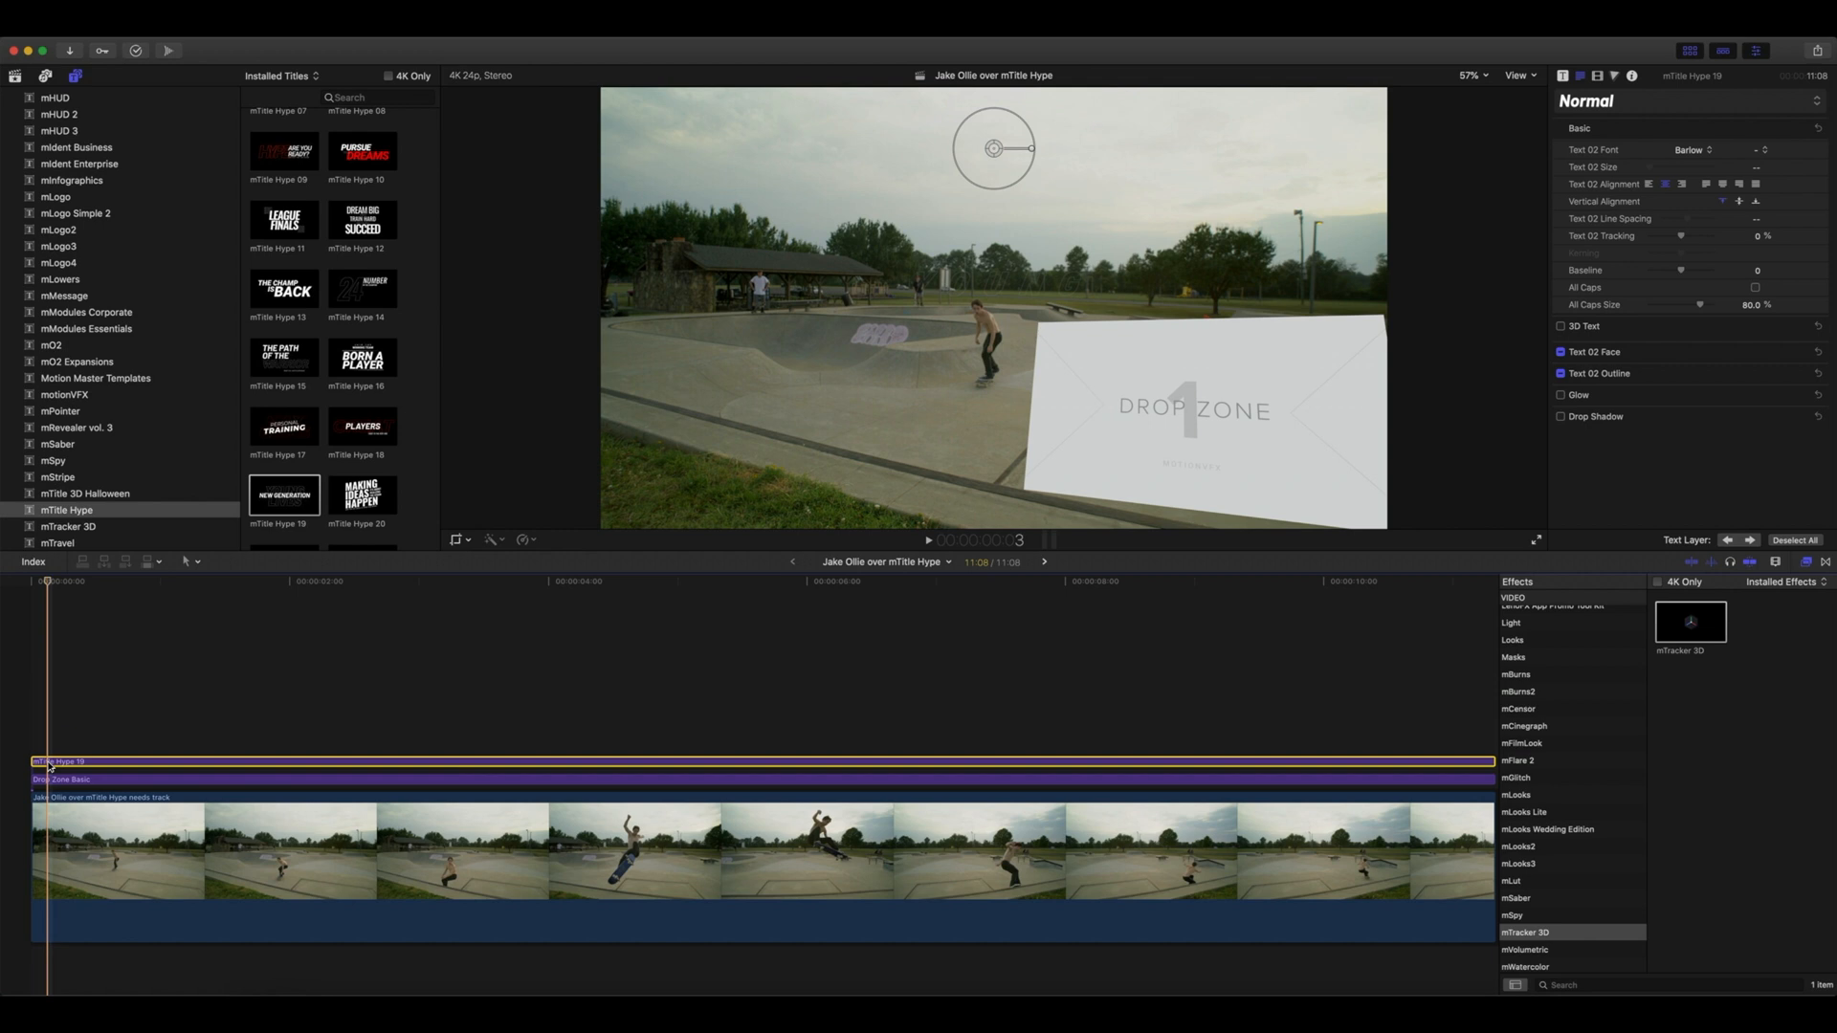
# Turn the title into a compound clip and apply it as the Drop Zone source.
pyautogui.press('Alt+g')
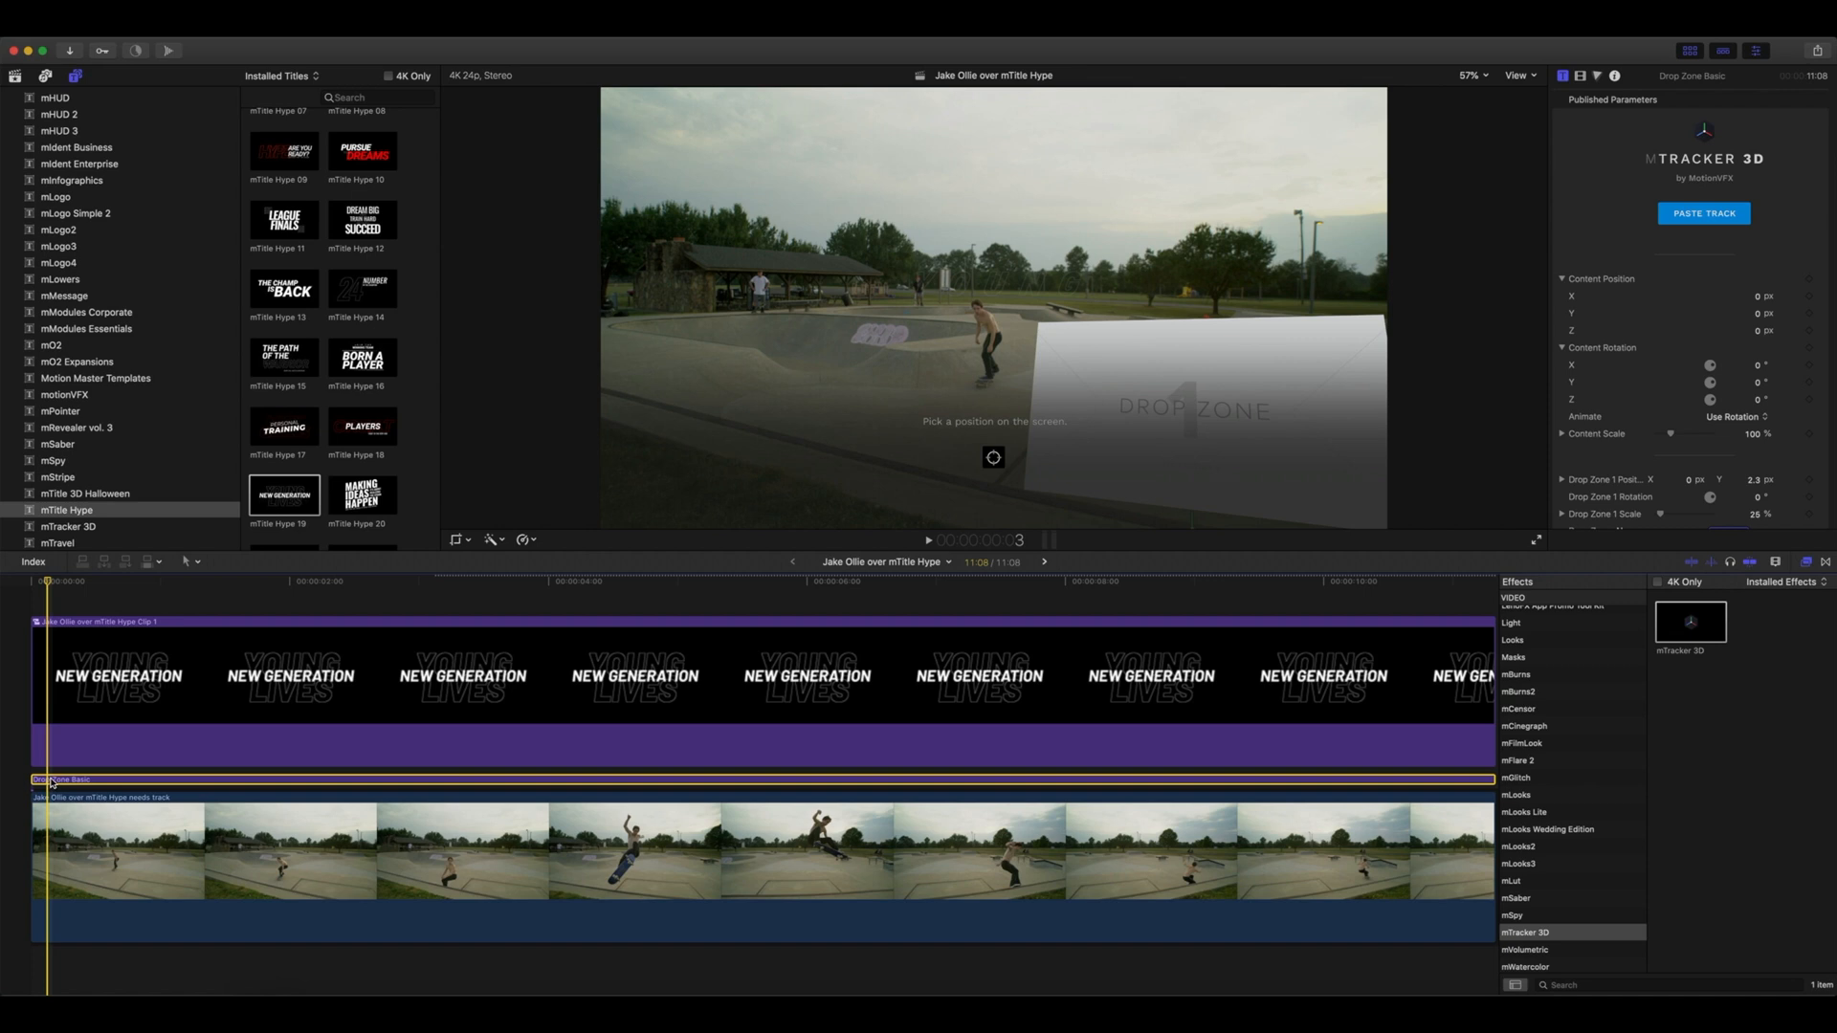
pyautogui.moveTo(1065, 412)
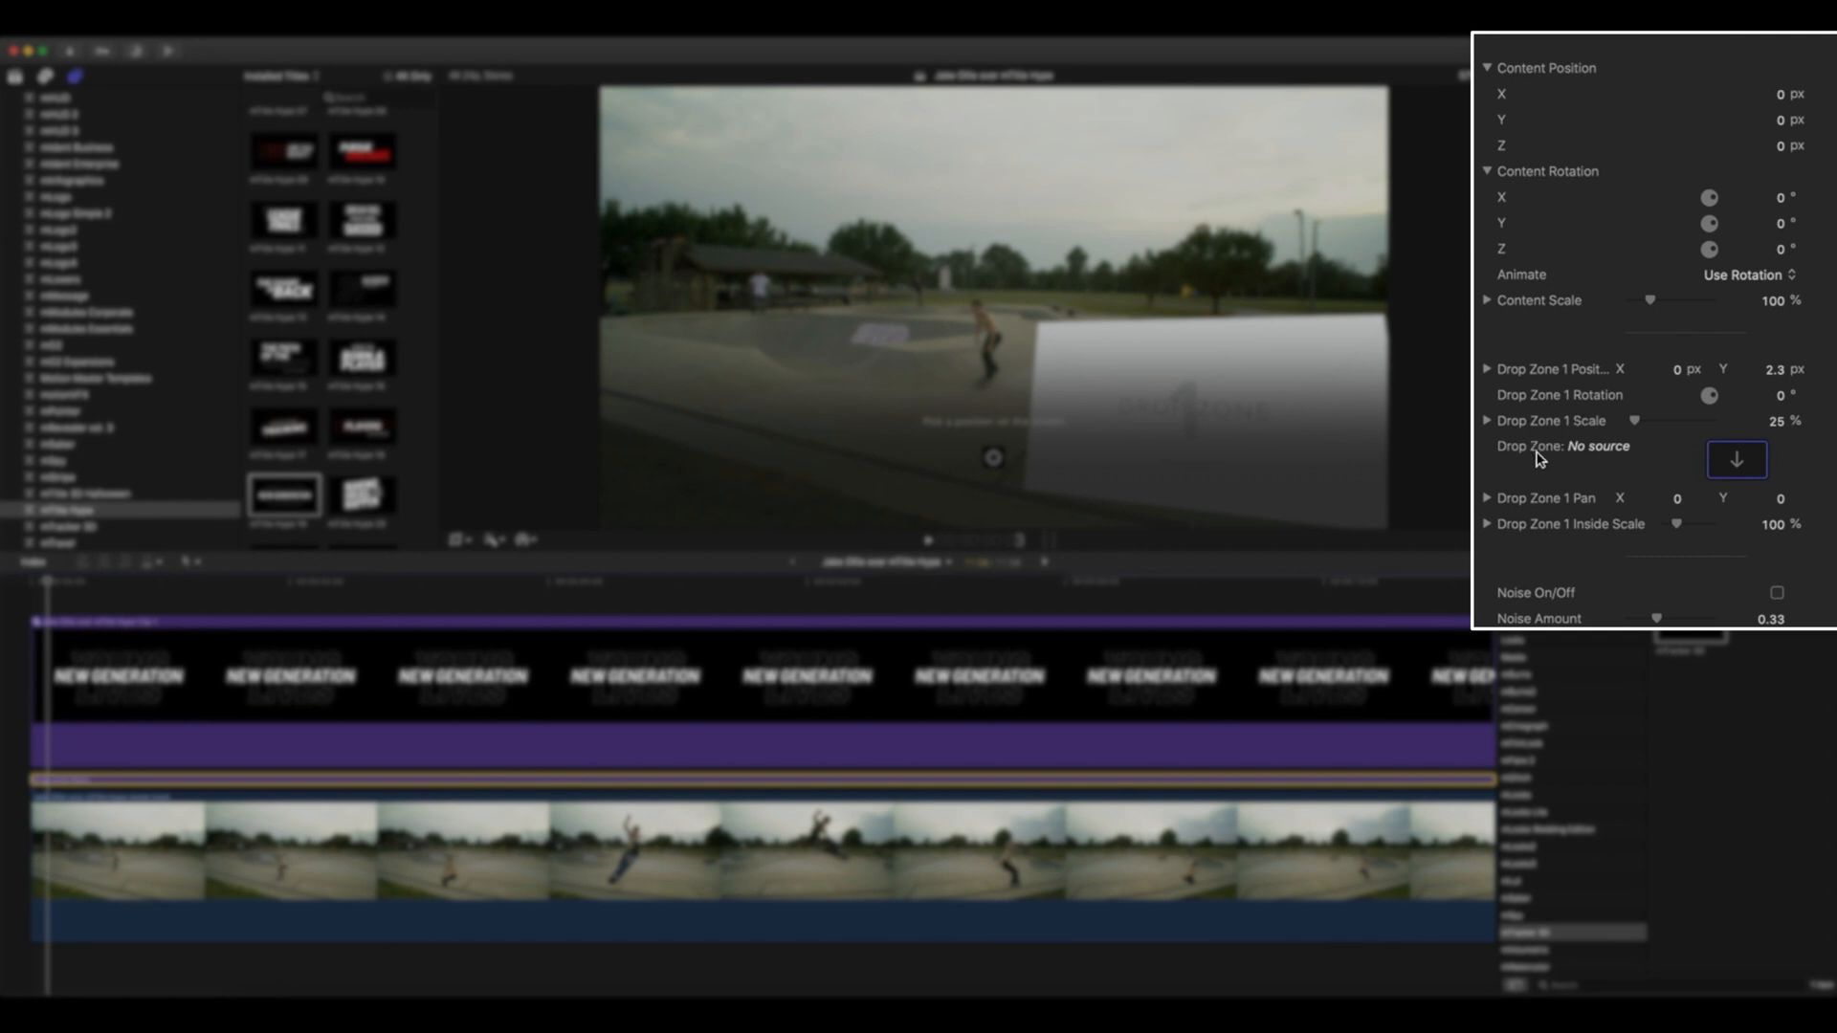
pyautogui.click(1737, 460)
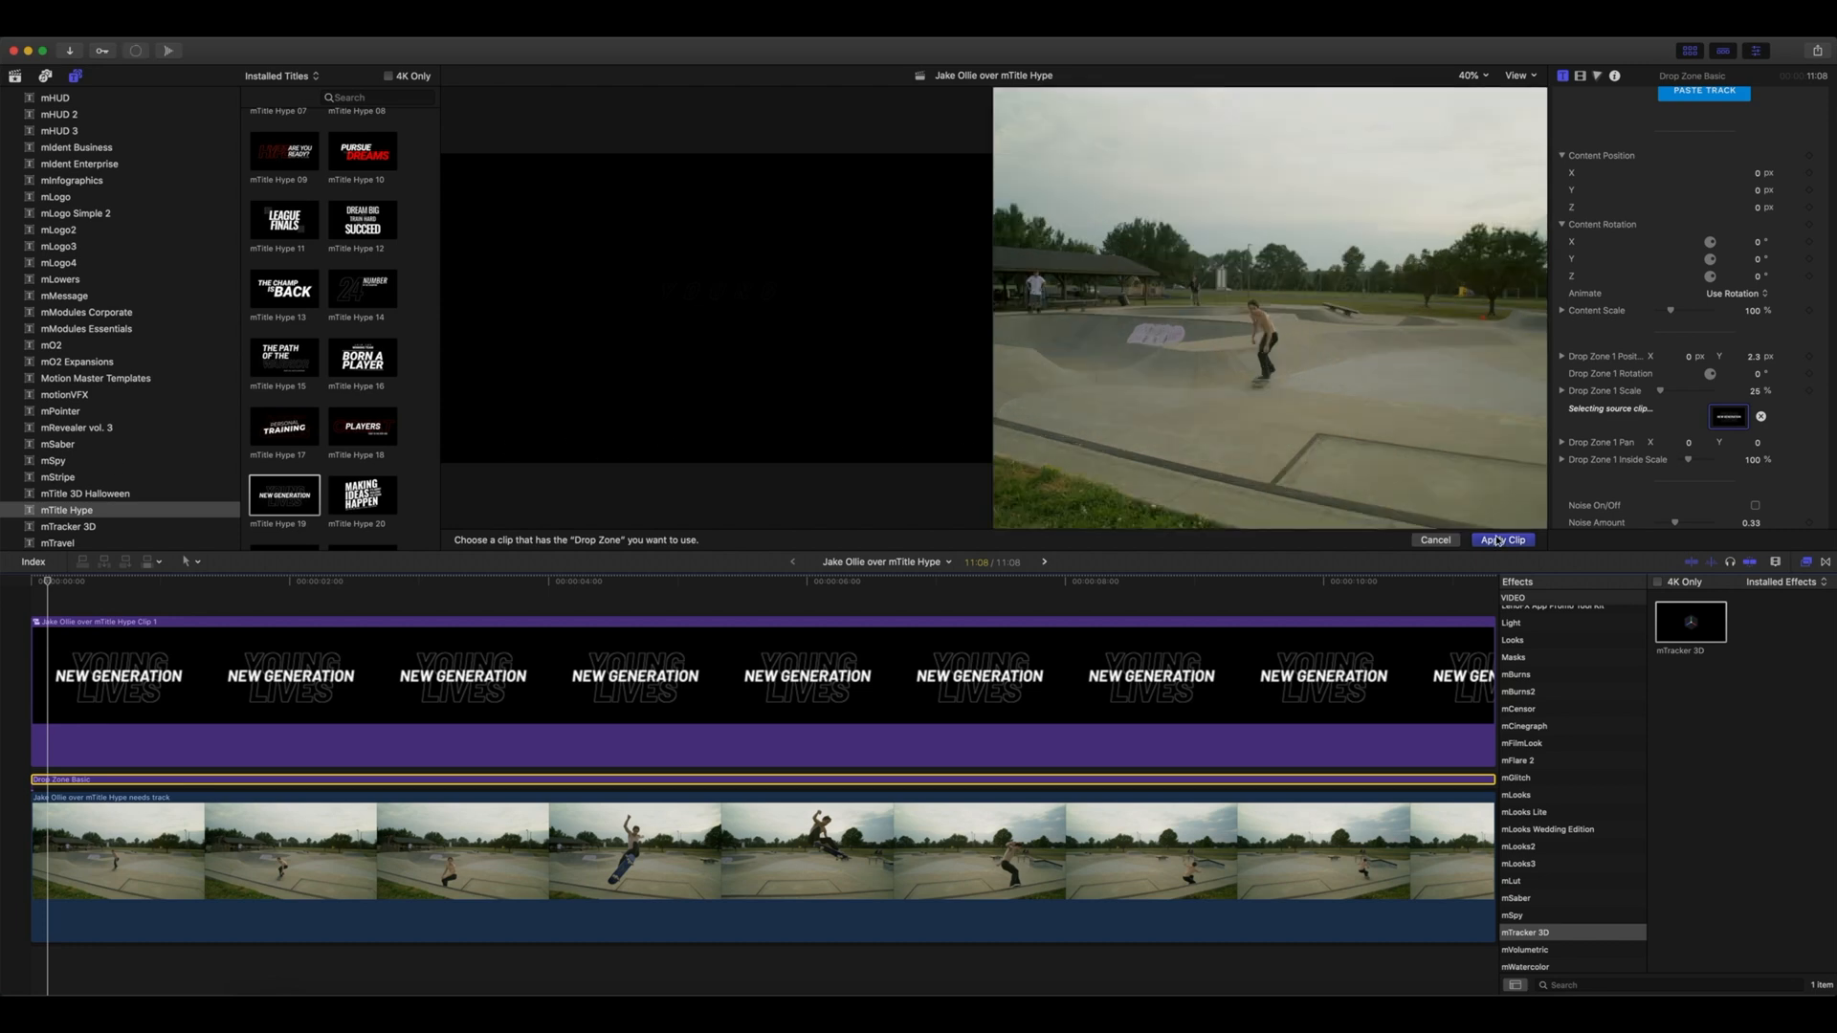
pyautogui.click(1503, 540)
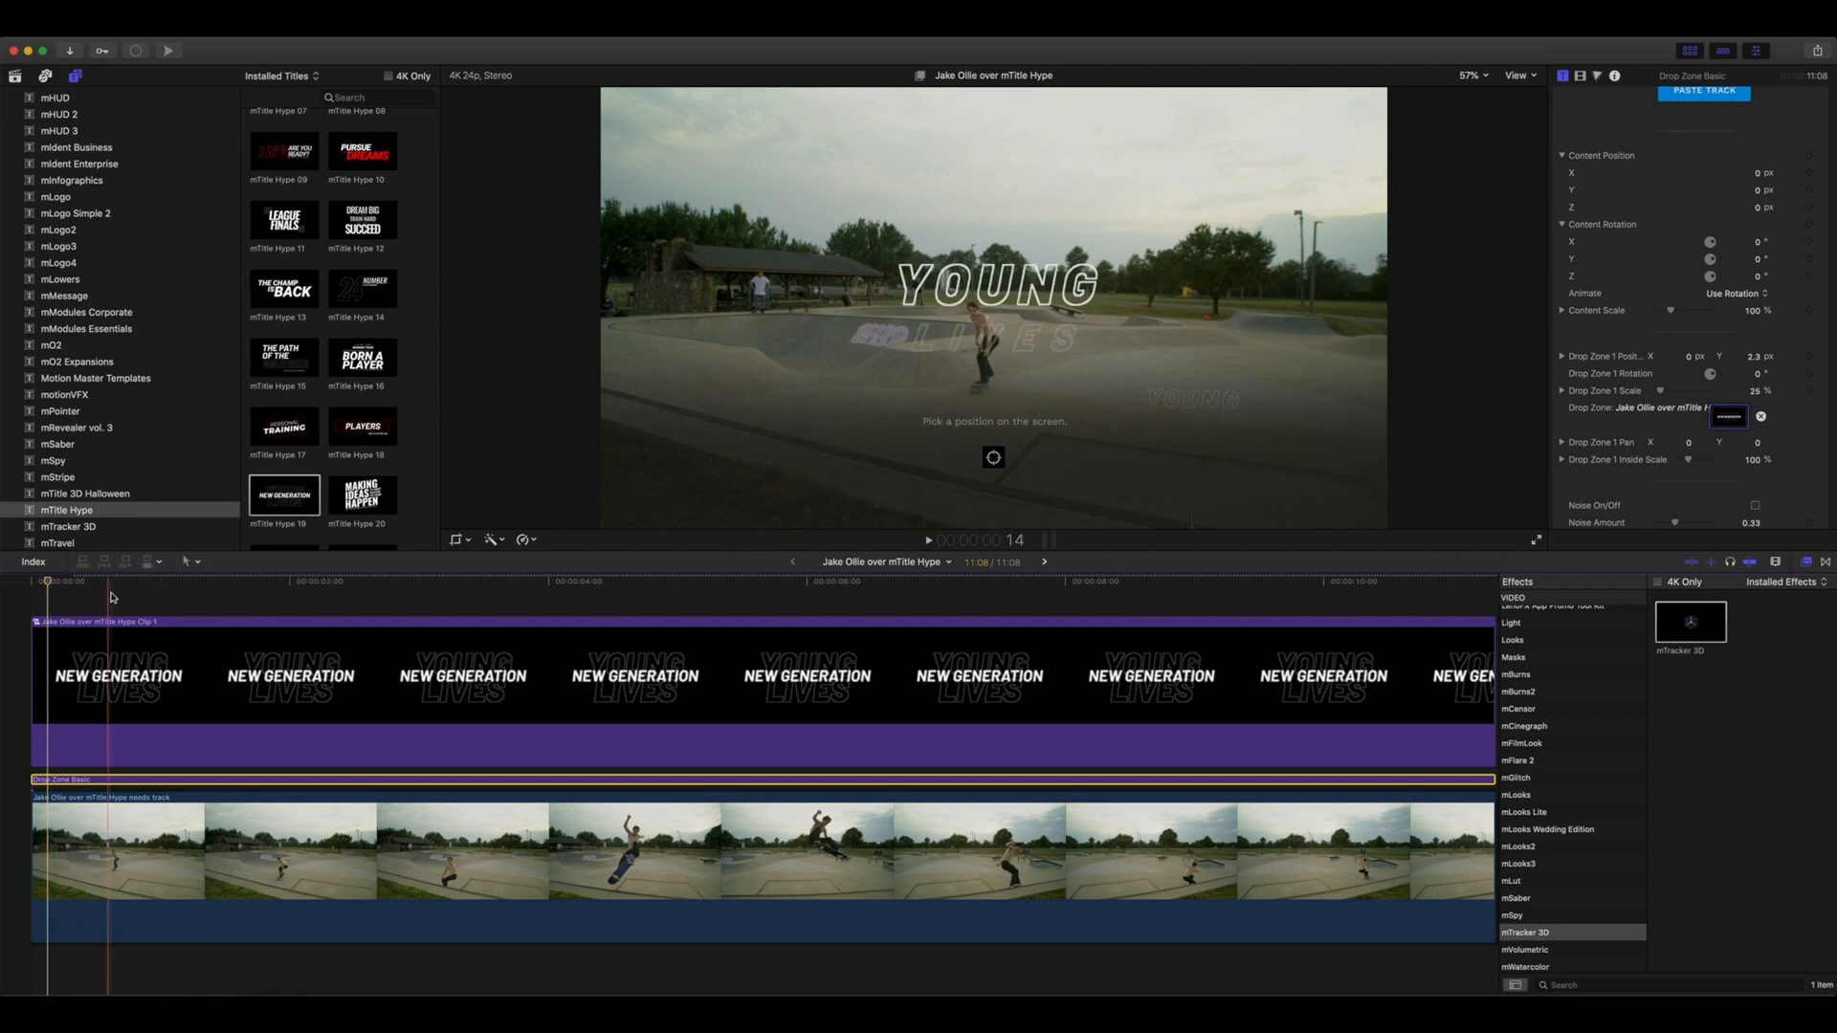
pyautogui.click(539, 597)
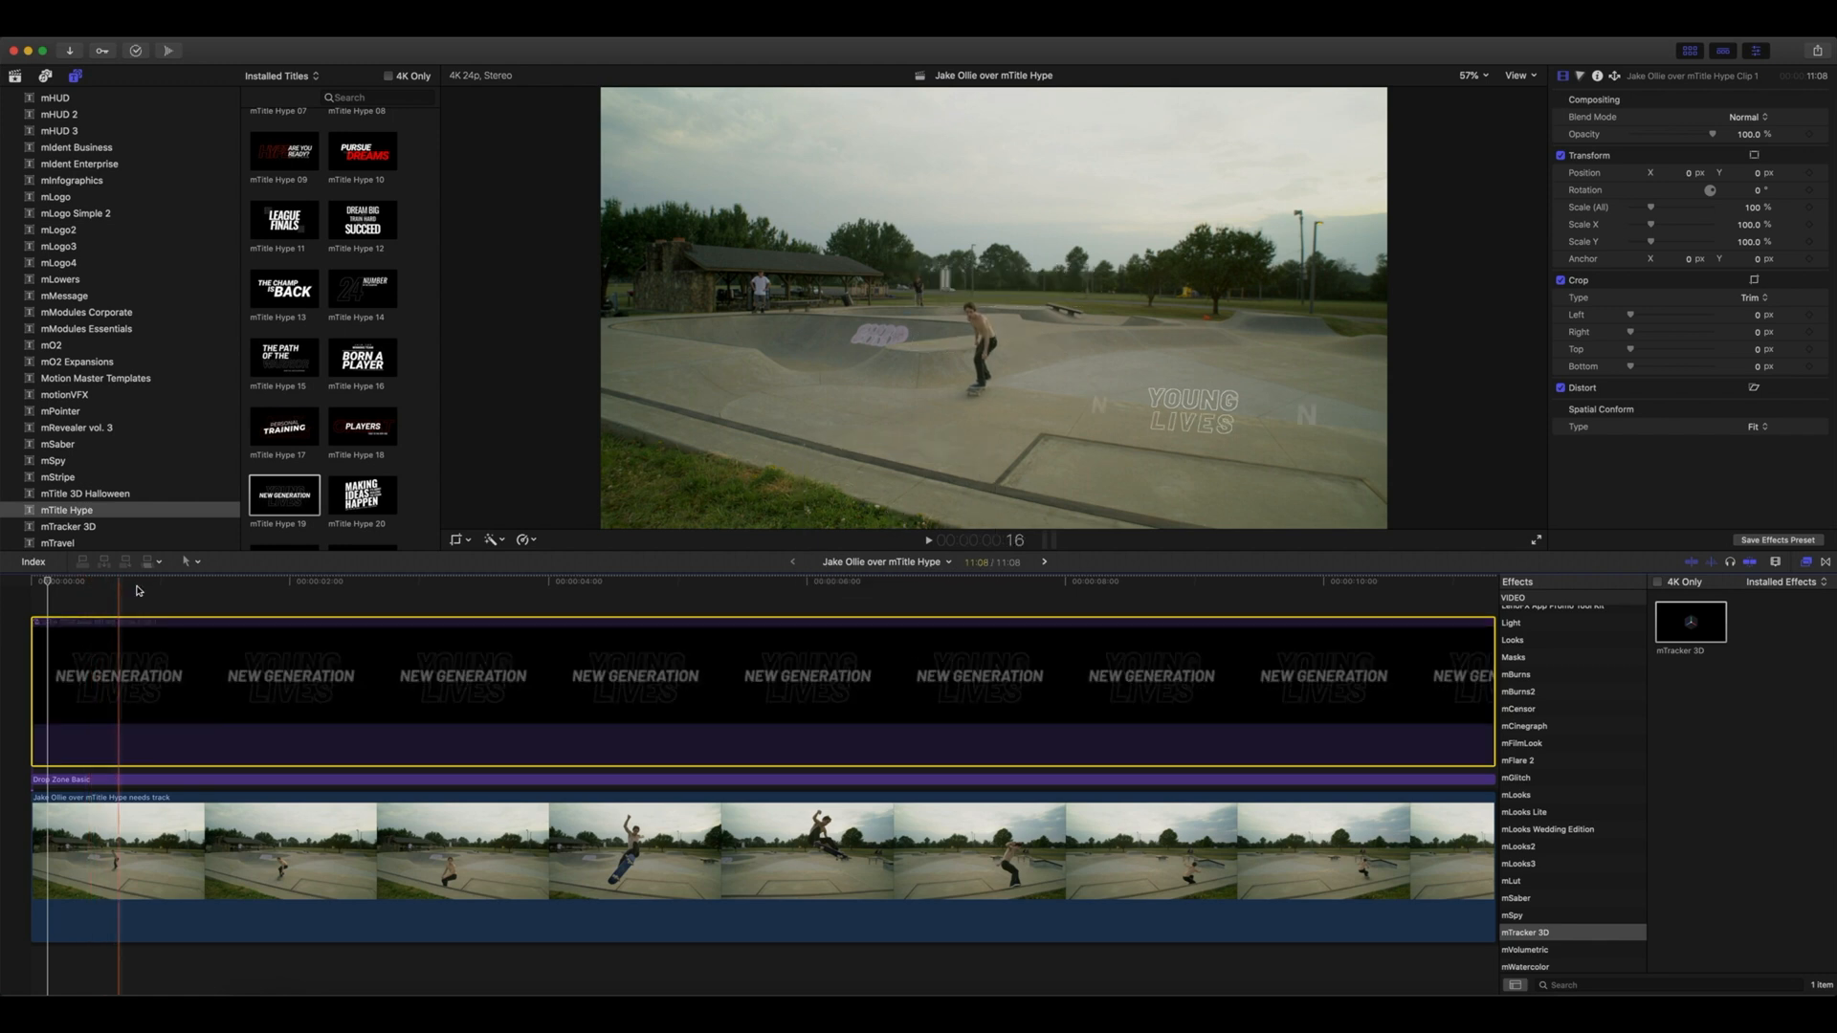
pyautogui.click(1063, 591)
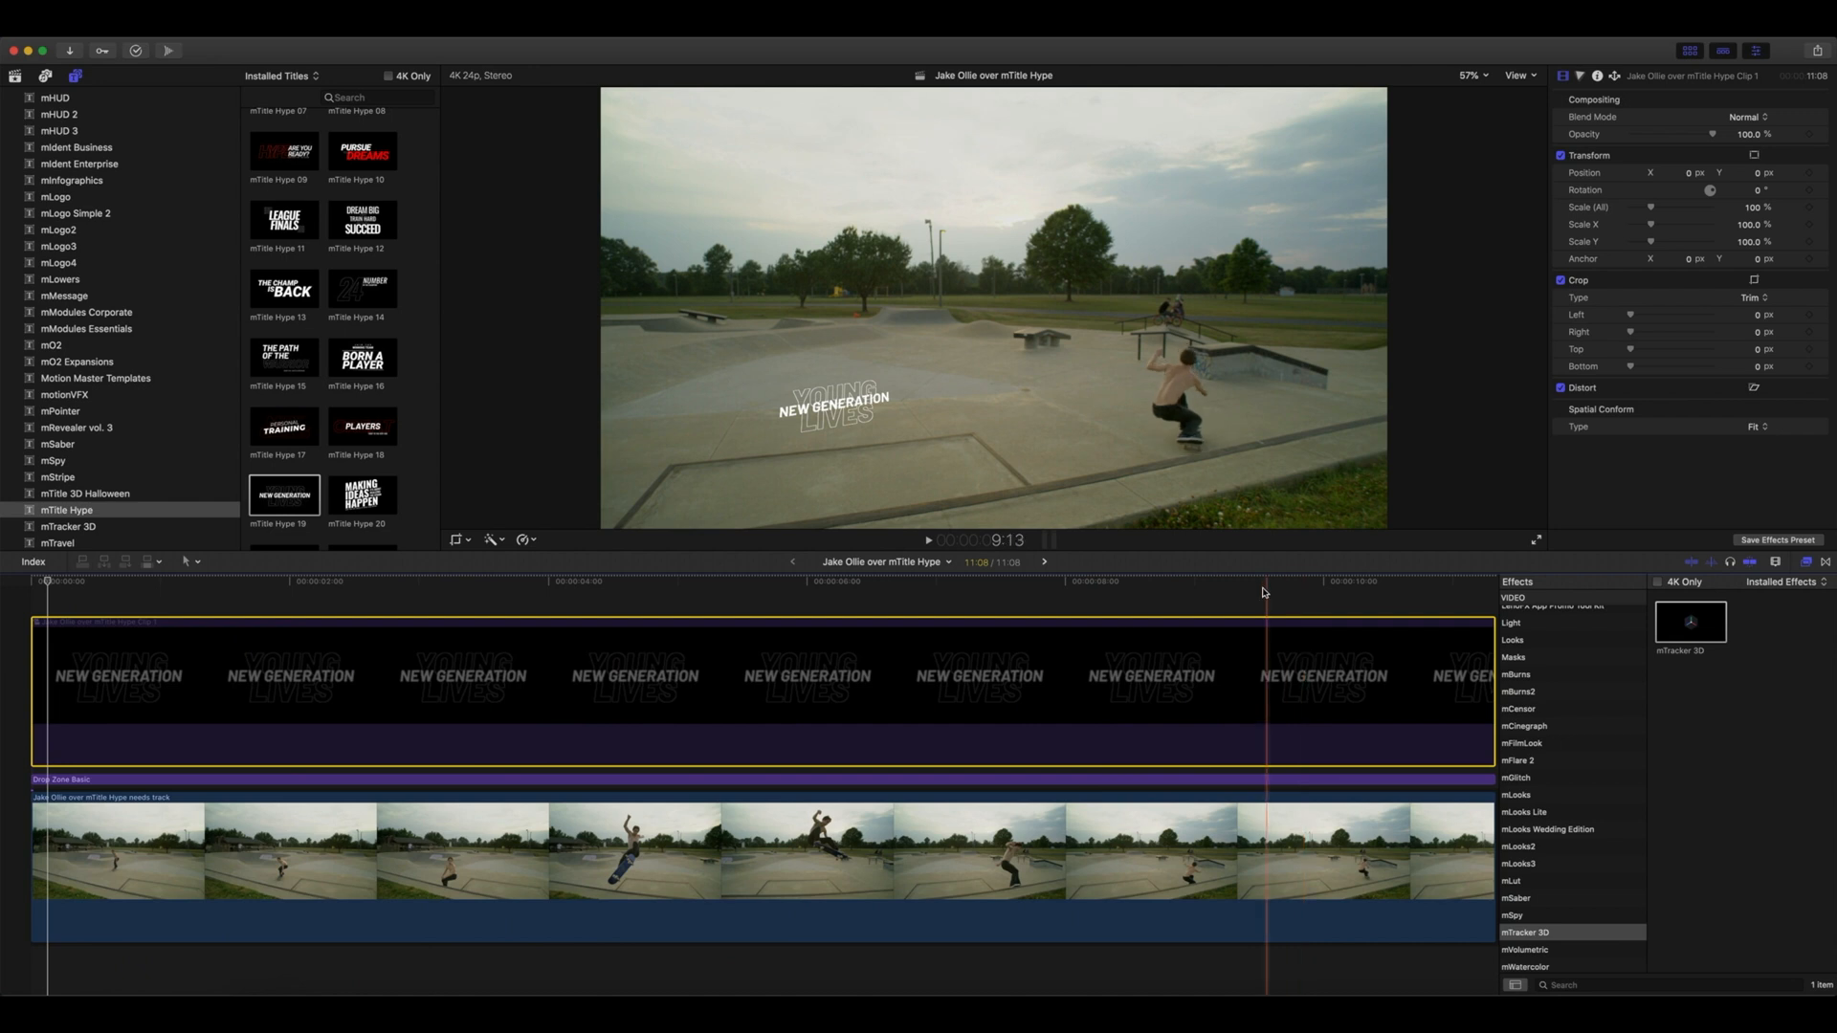
pyautogui.click(420, 600)
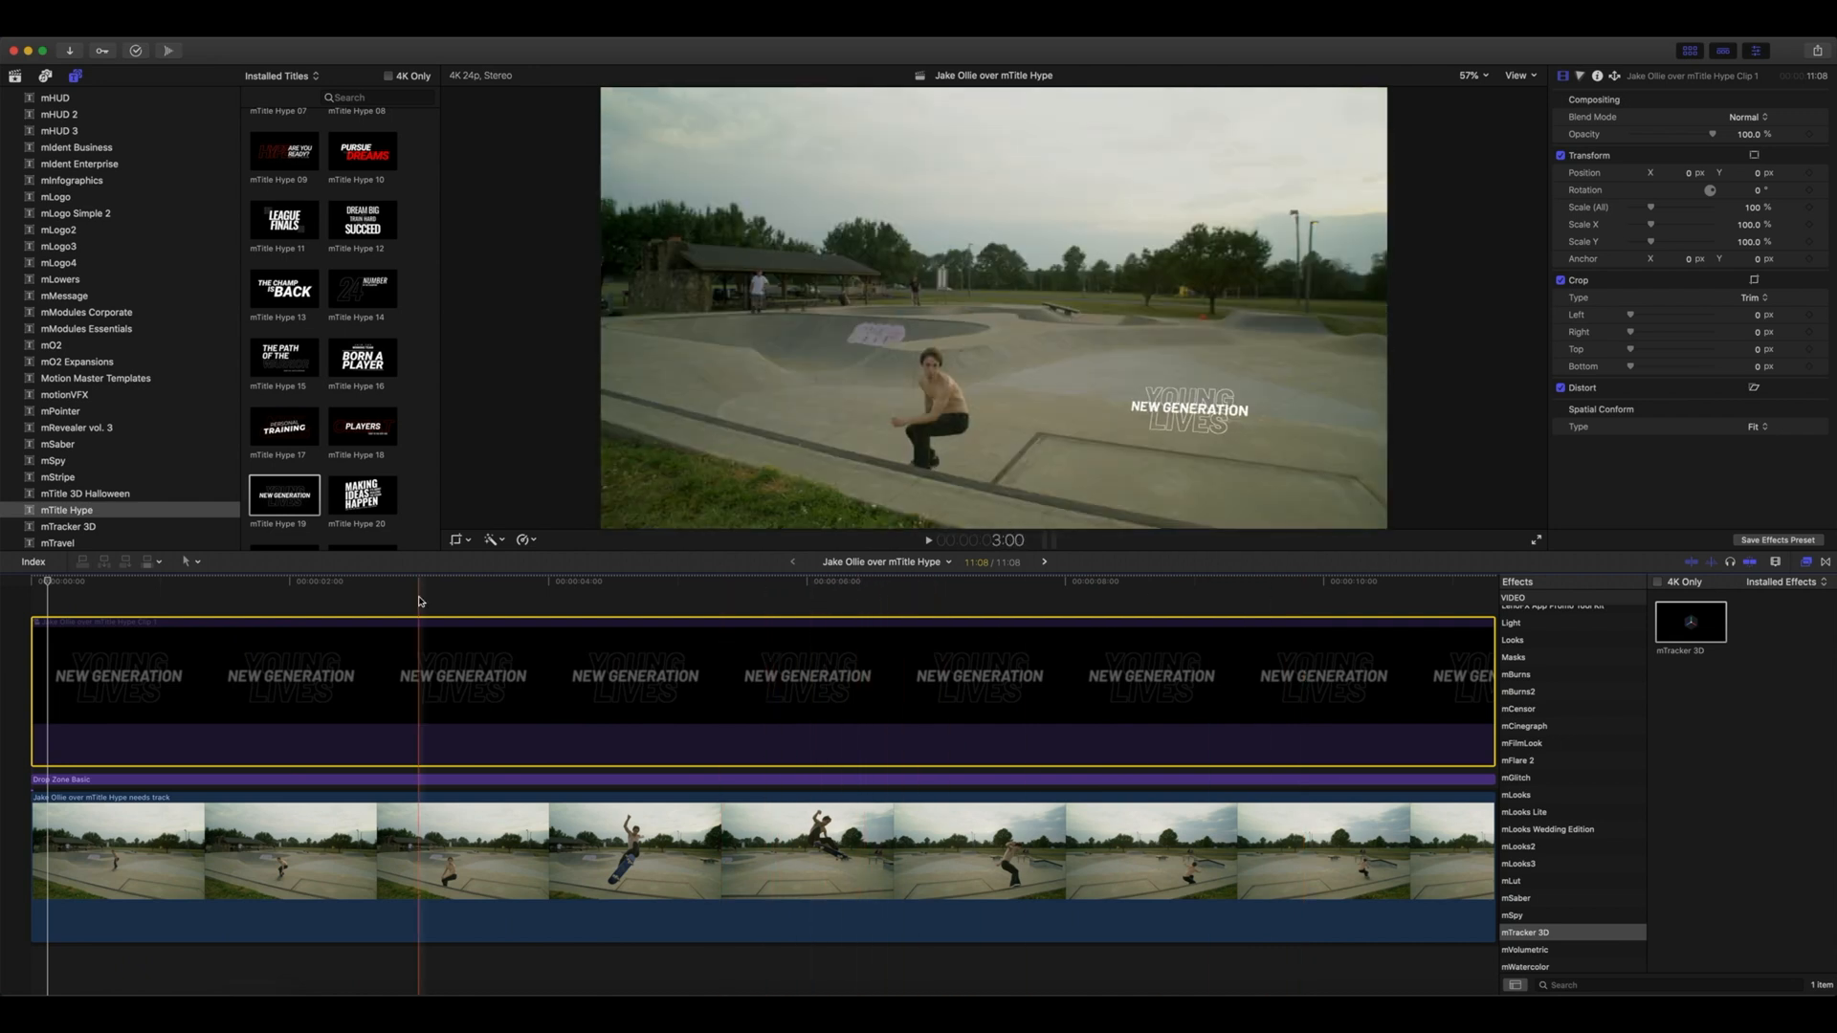
pyautogui.click(844, 611)
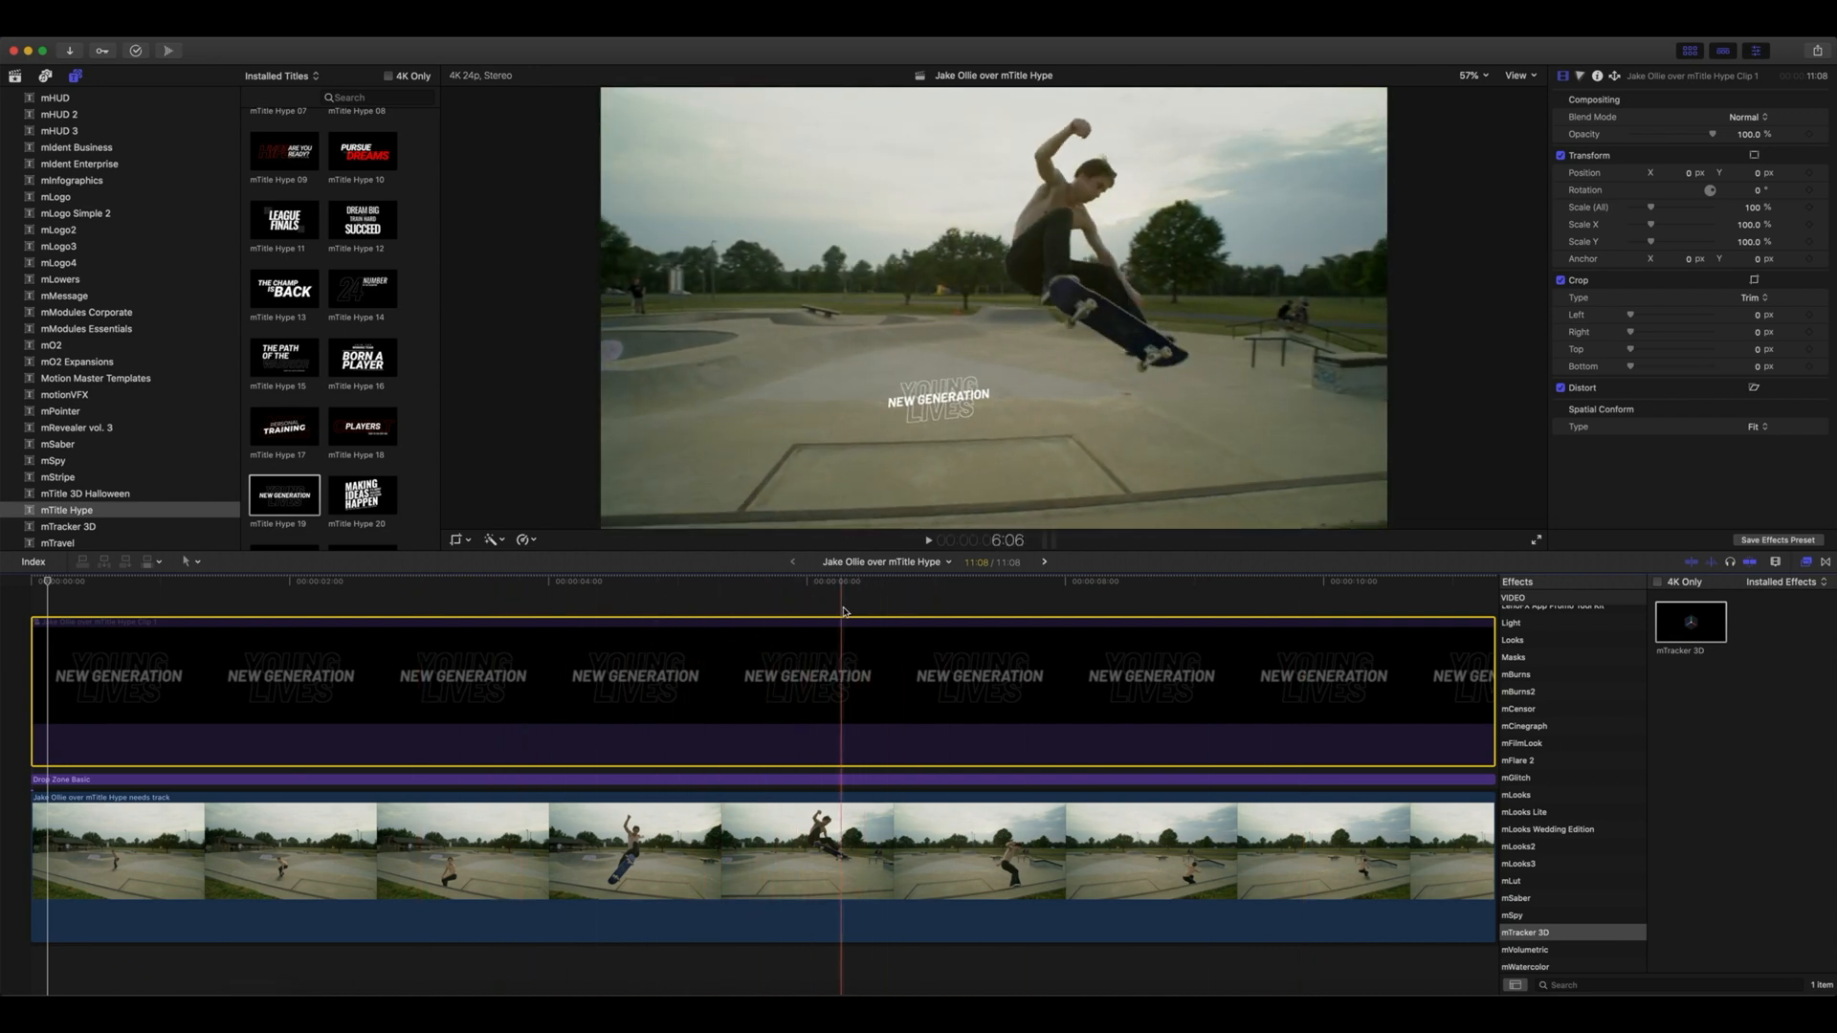
pyautogui.click(727, 610)
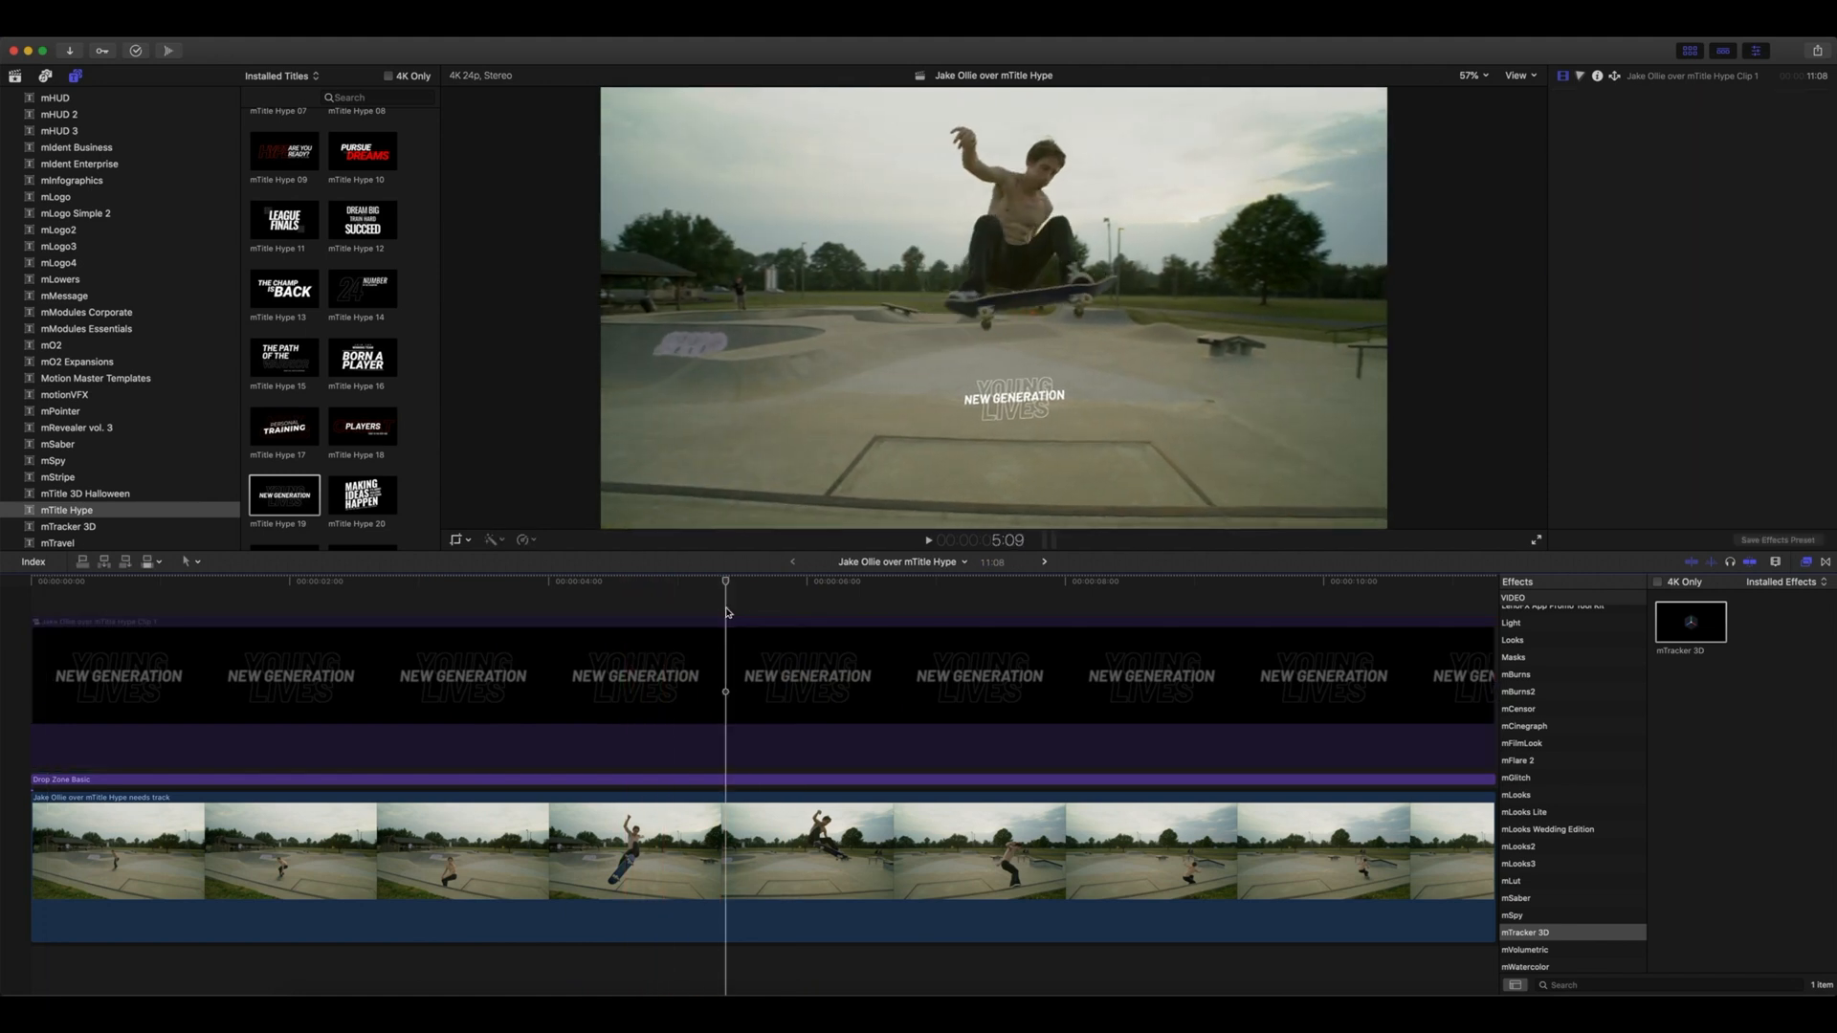
pyautogui.click(103, 780)
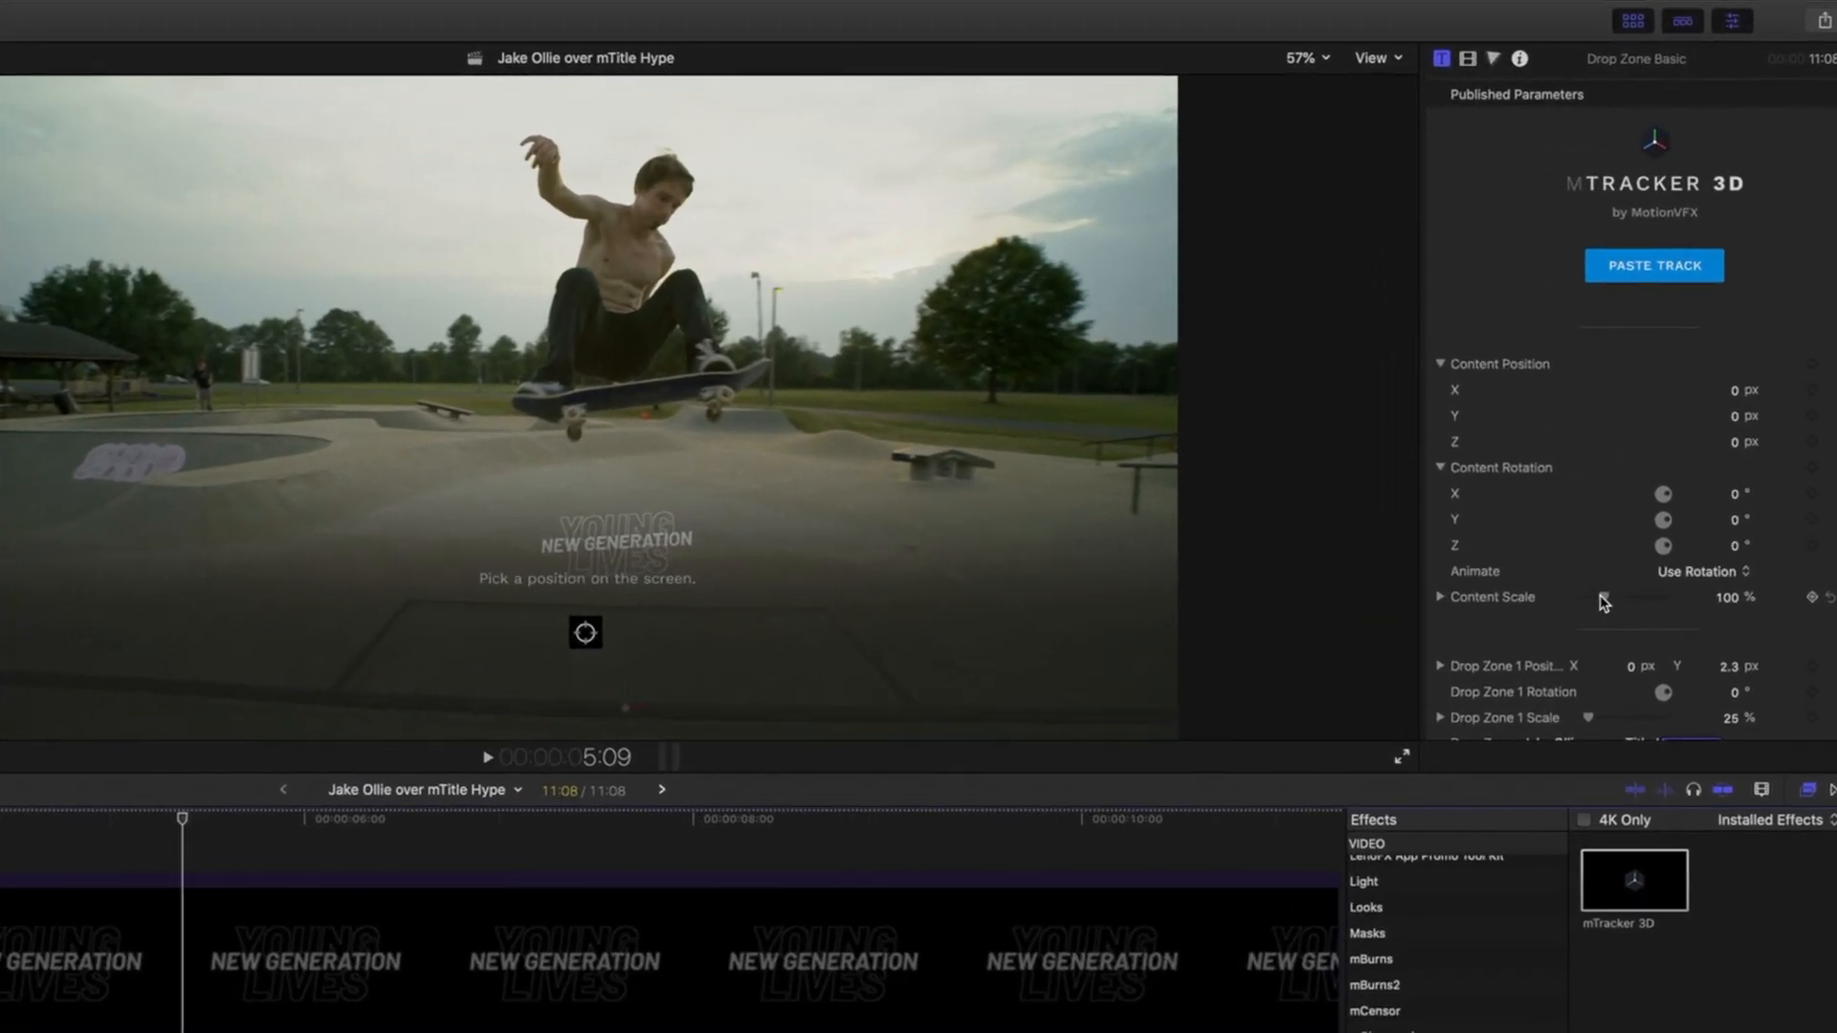
# Raise Content Scale to about 310% and lower Content Position Y for the tracked title.
pyautogui.moveTo(1617, 596); pyautogui.dragTo(1638, 597)
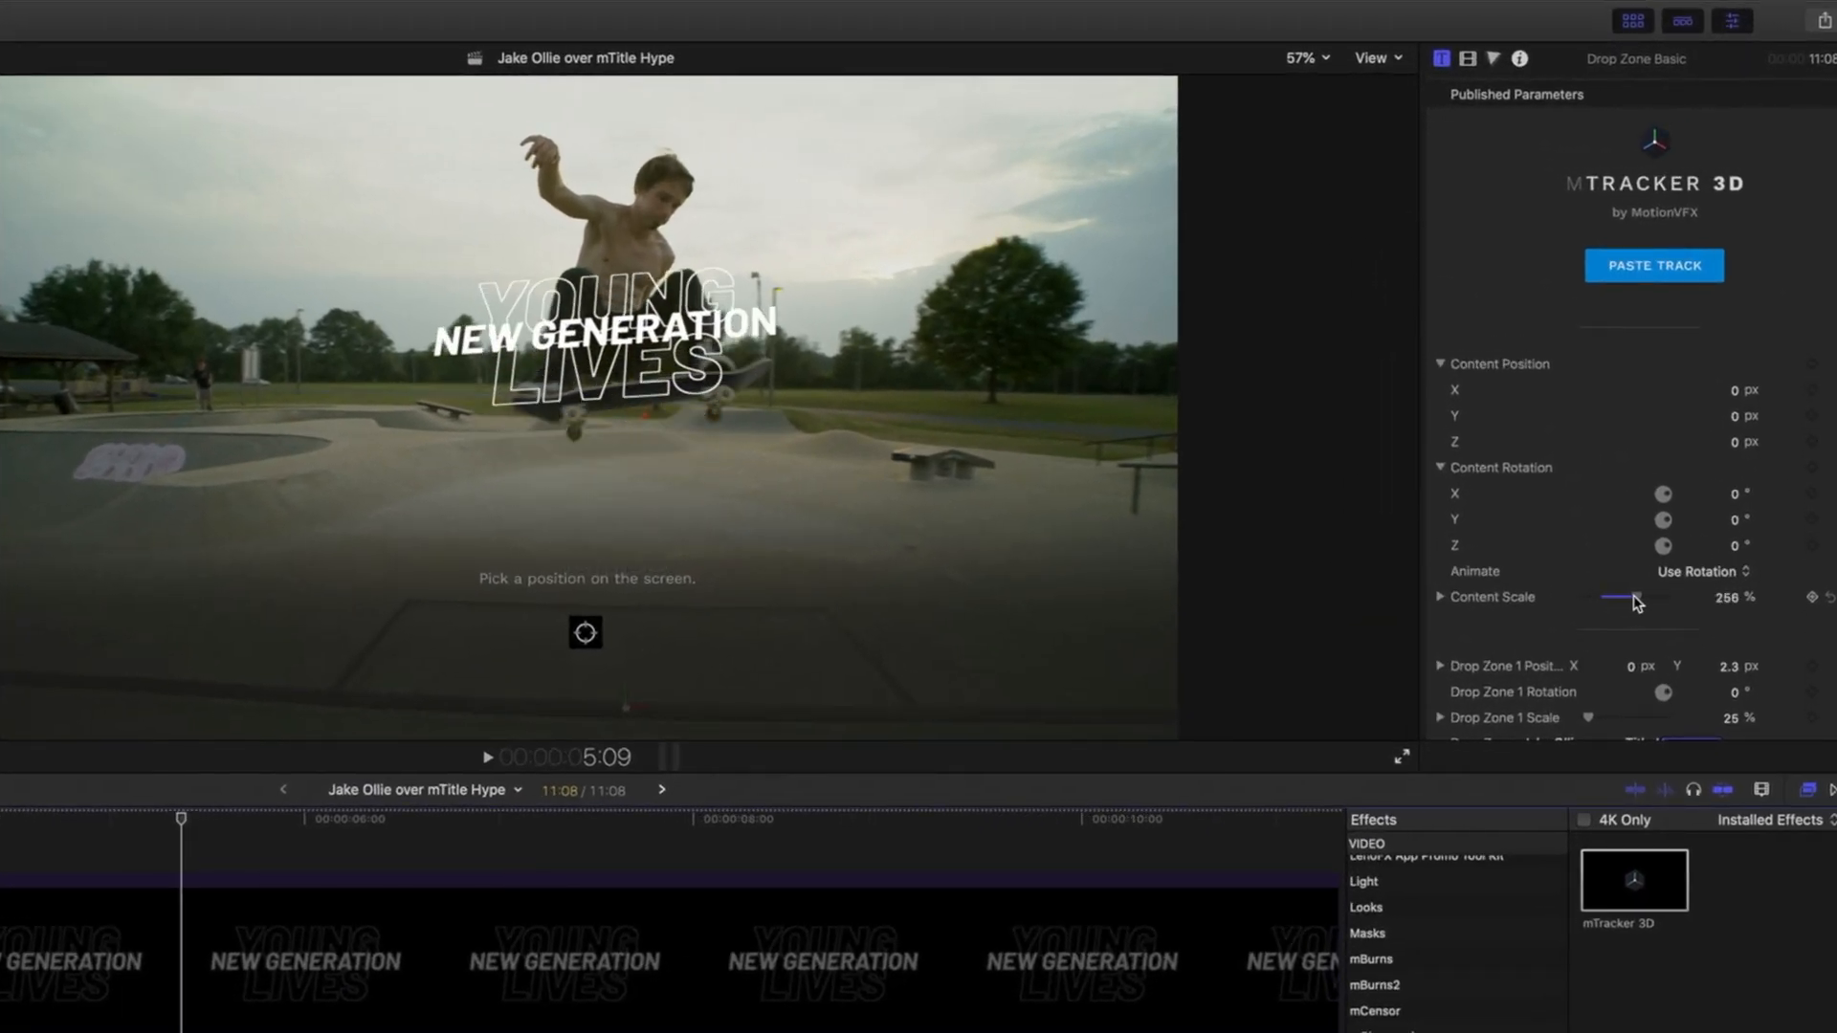
pyautogui.moveTo(1628, 597); pyautogui.dragTo(1646, 598)
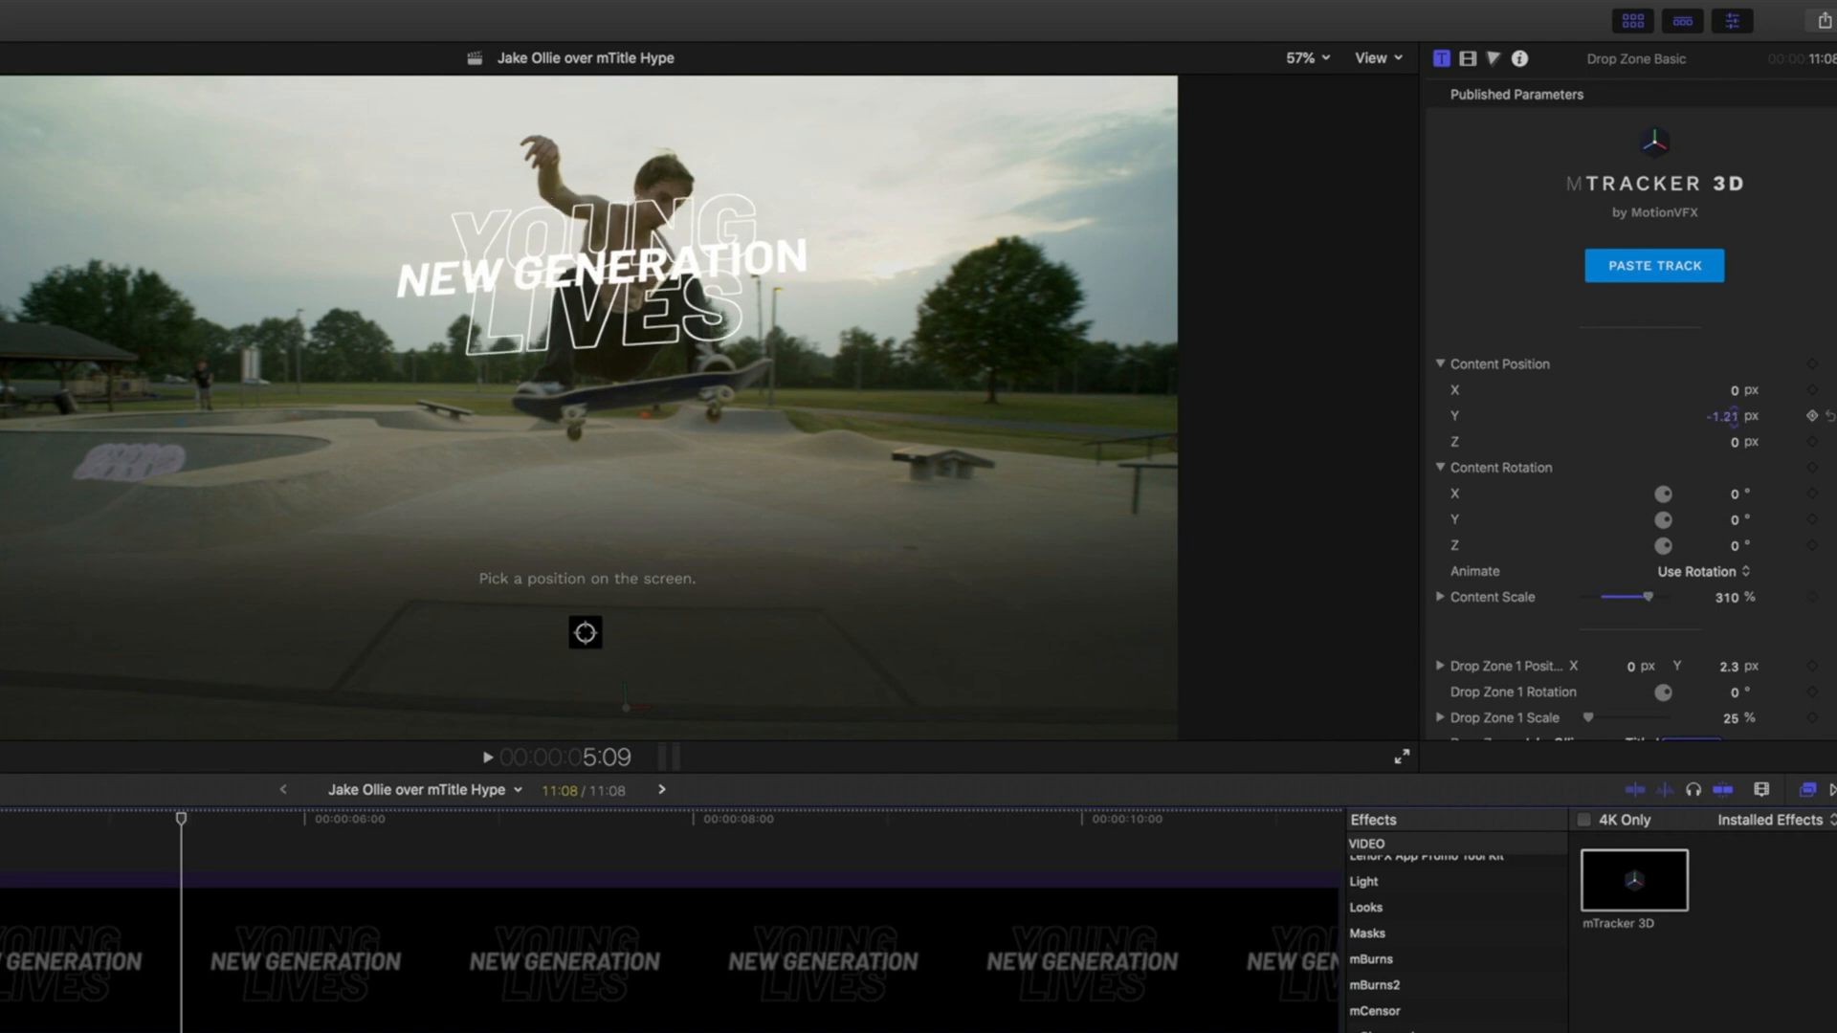
pyautogui.moveTo(1722, 415); pyautogui.dragTo(1723, 415)
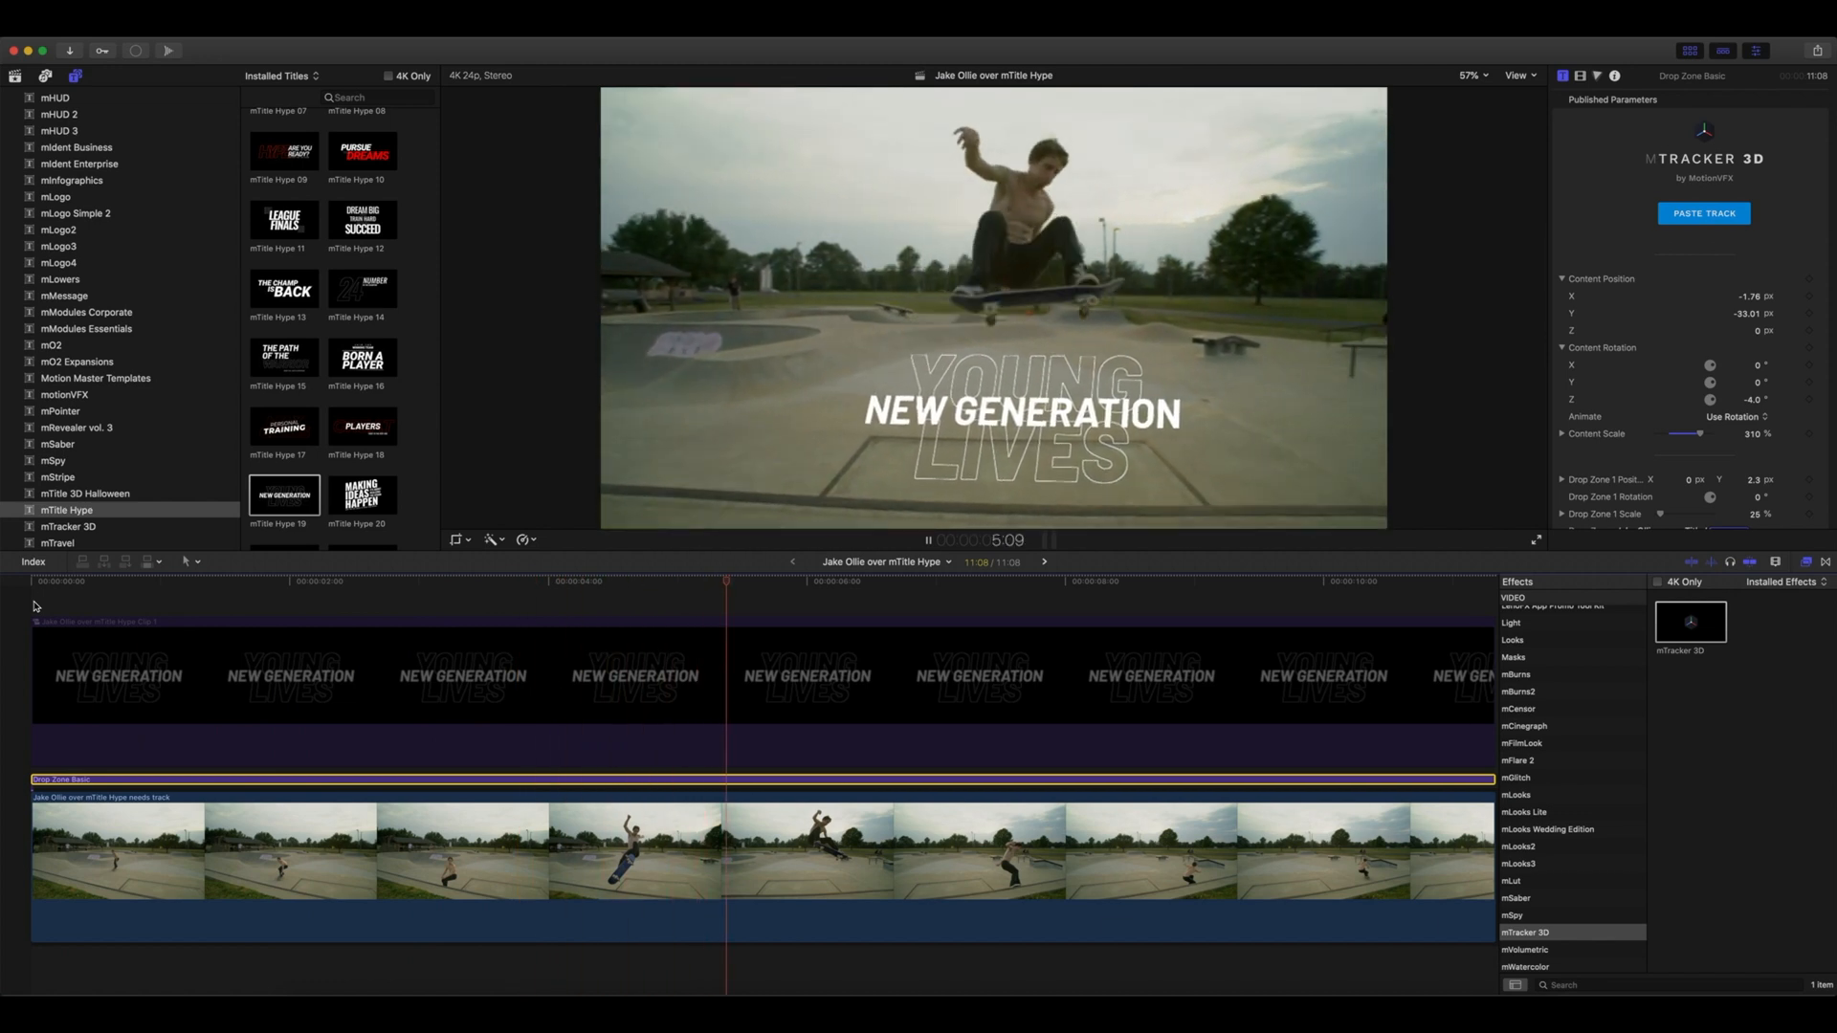
pyautogui.click(990, 591)
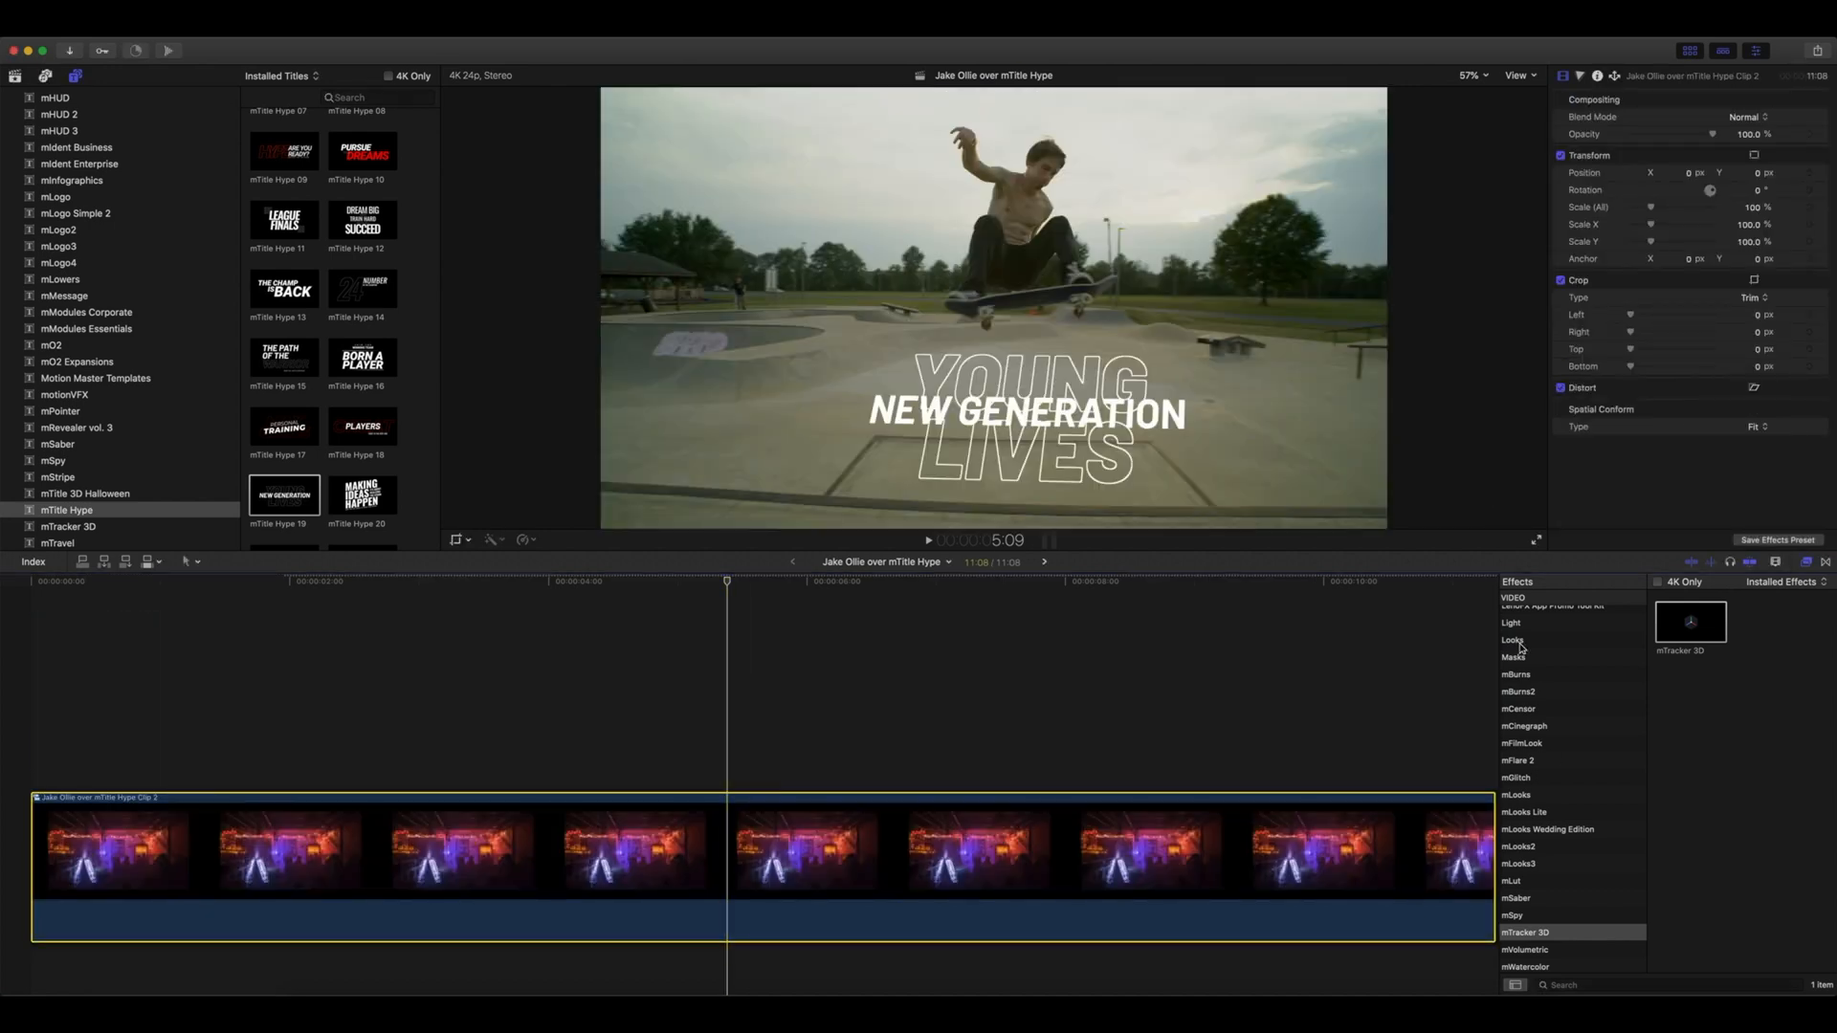
# Browse the mFilmLook effects and check the Boulevard look at another frame.
pyautogui.click(1522, 743)
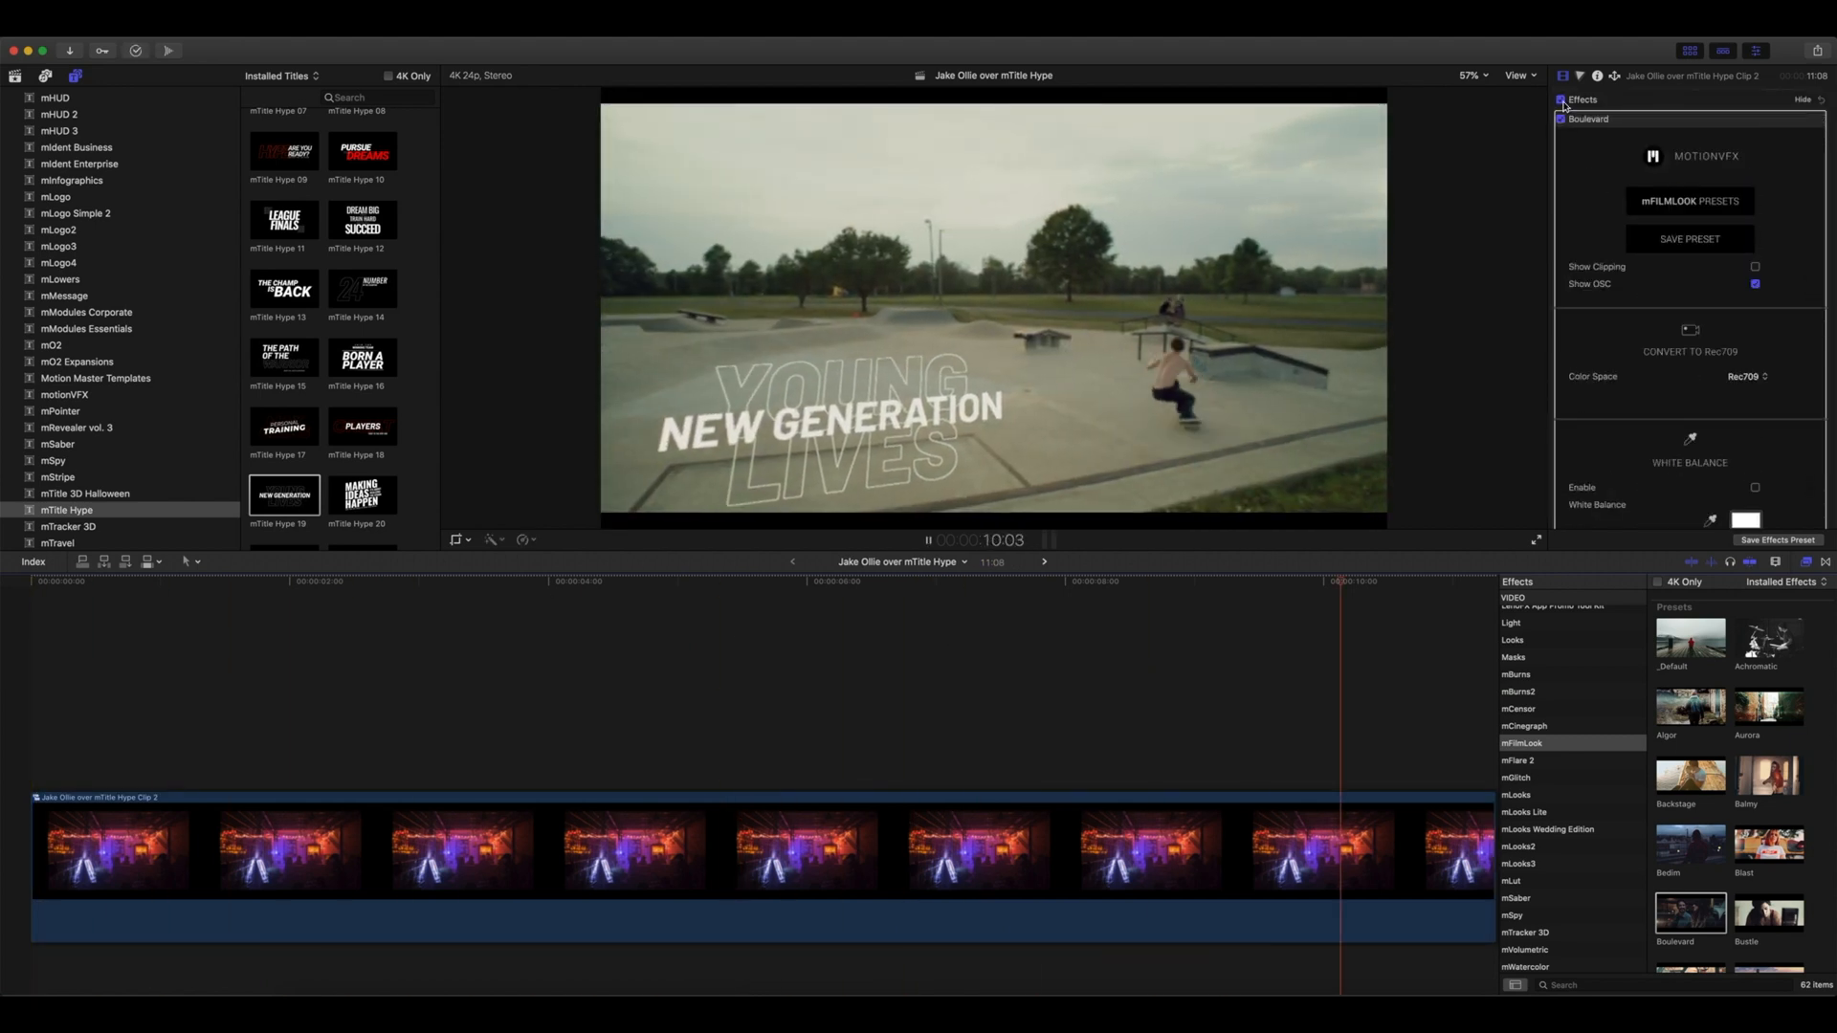
pyautogui.click(821, 600)
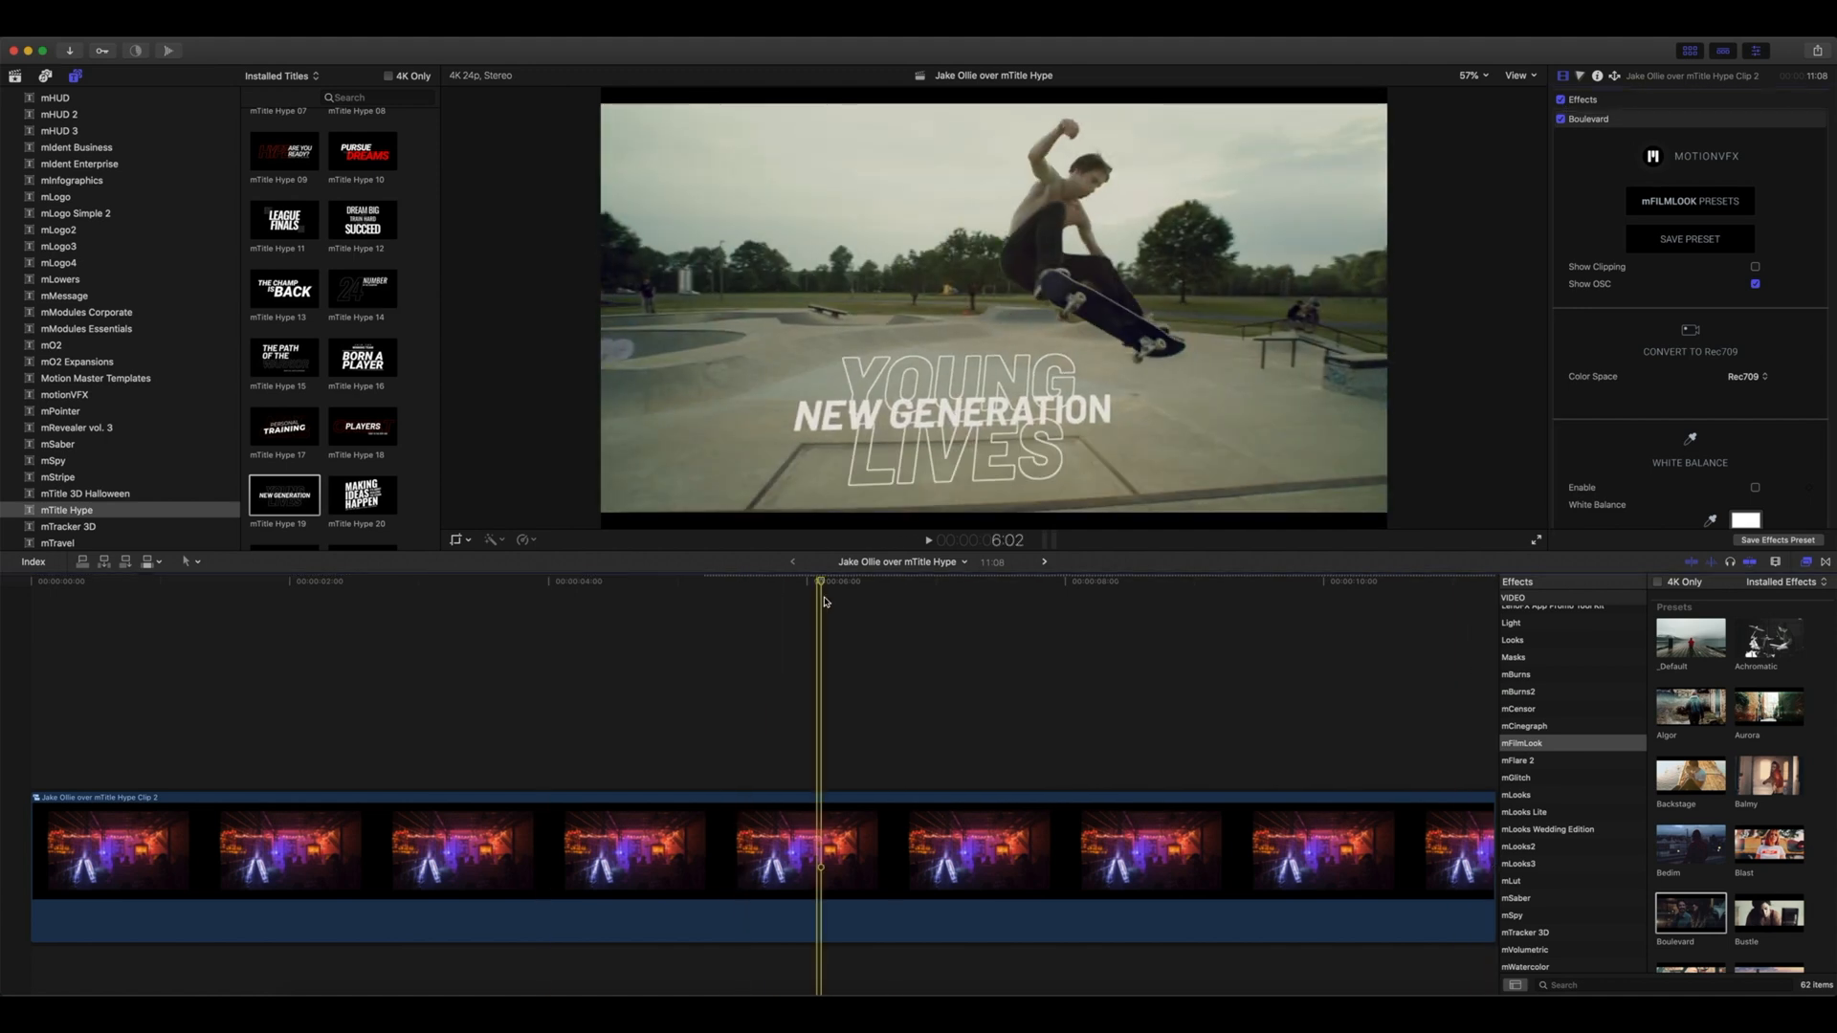